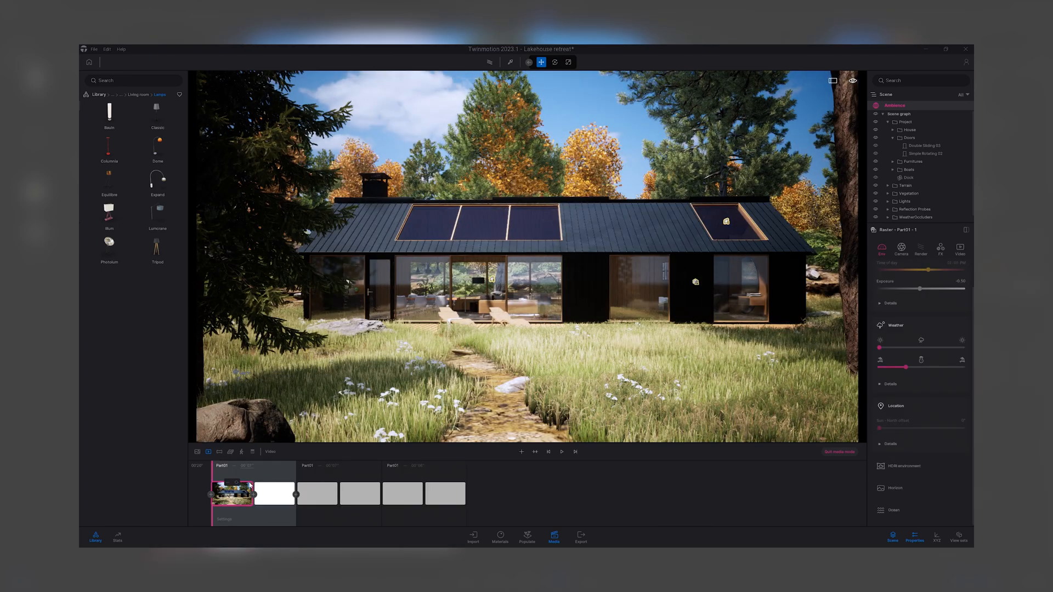
# Start, pause and resume the lakehouse sequence playback repeatedly in the Media timeline.
pyautogui.click(560, 452)
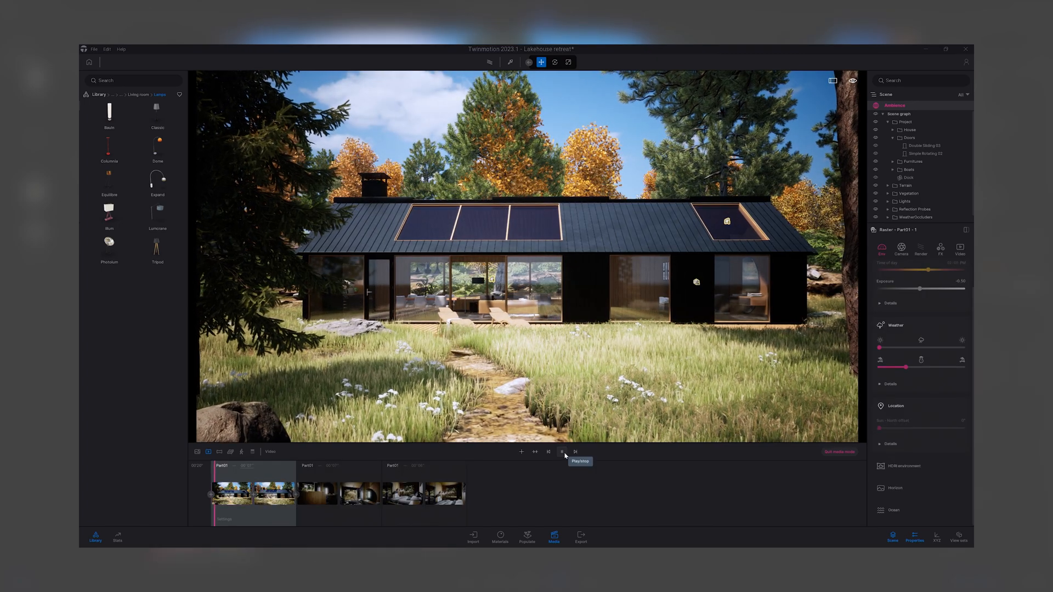
pyautogui.click(562, 451)
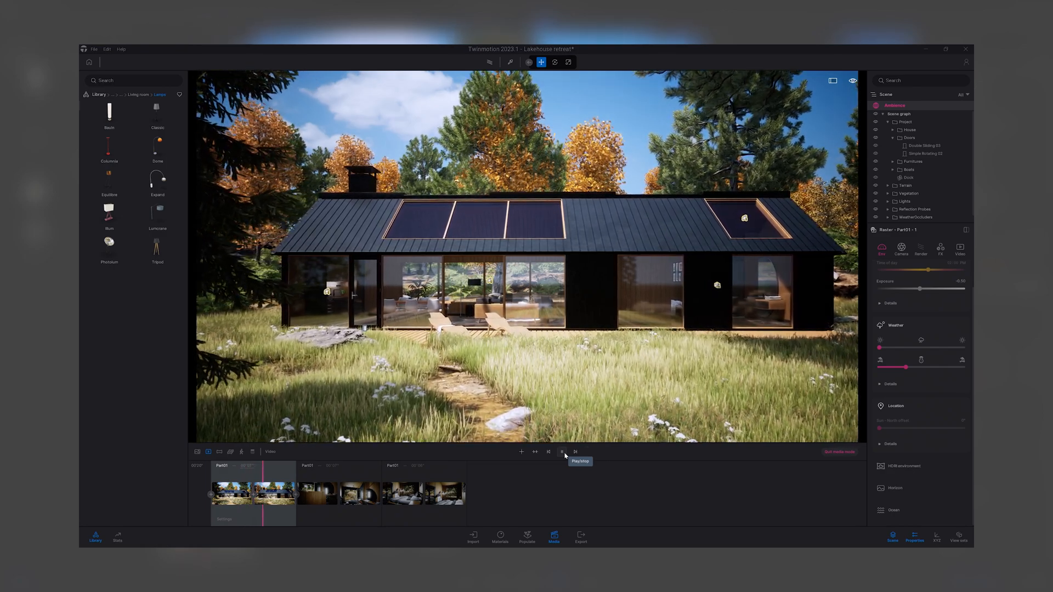
pyautogui.click(562, 451)
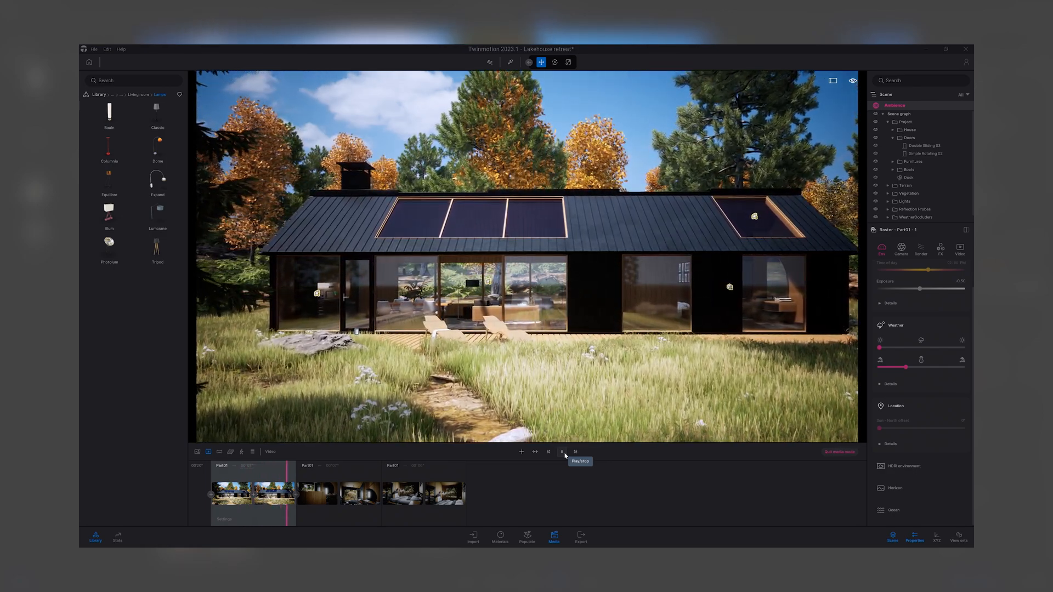
pyautogui.click(561, 451)
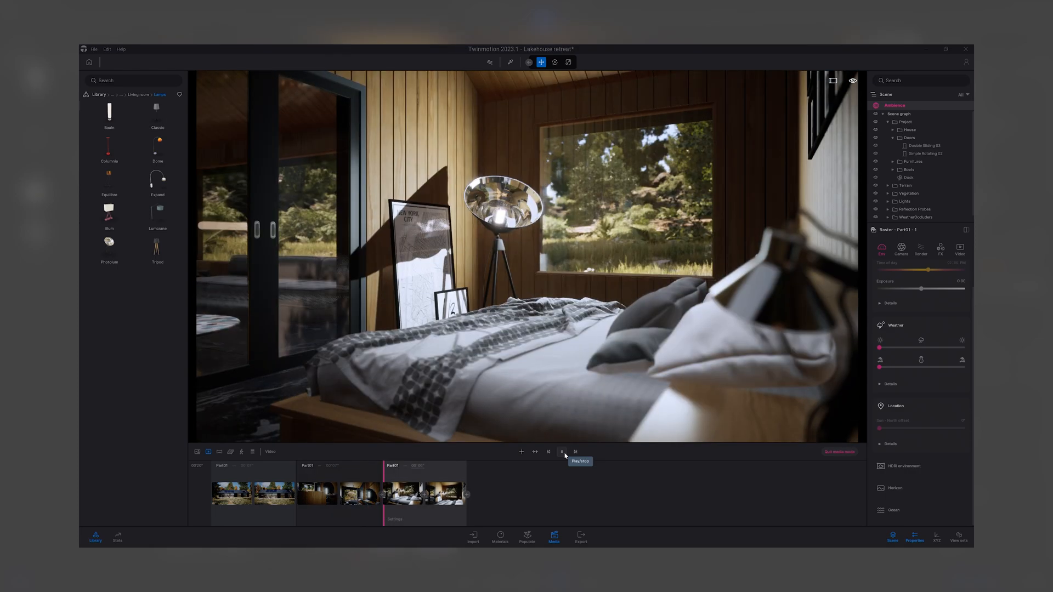
pyautogui.click(562, 451)
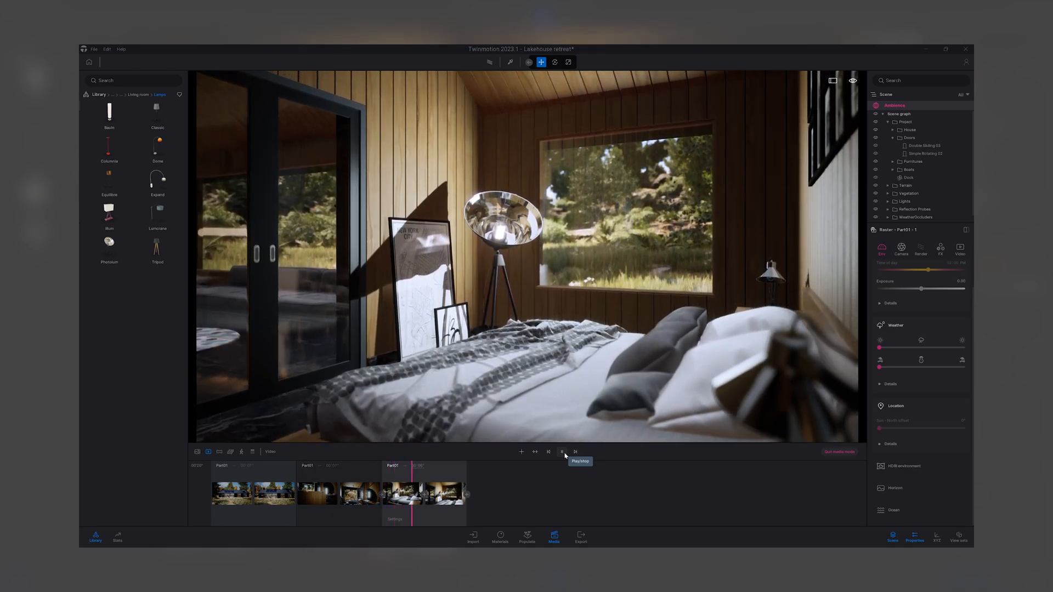
pyautogui.click(561, 452)
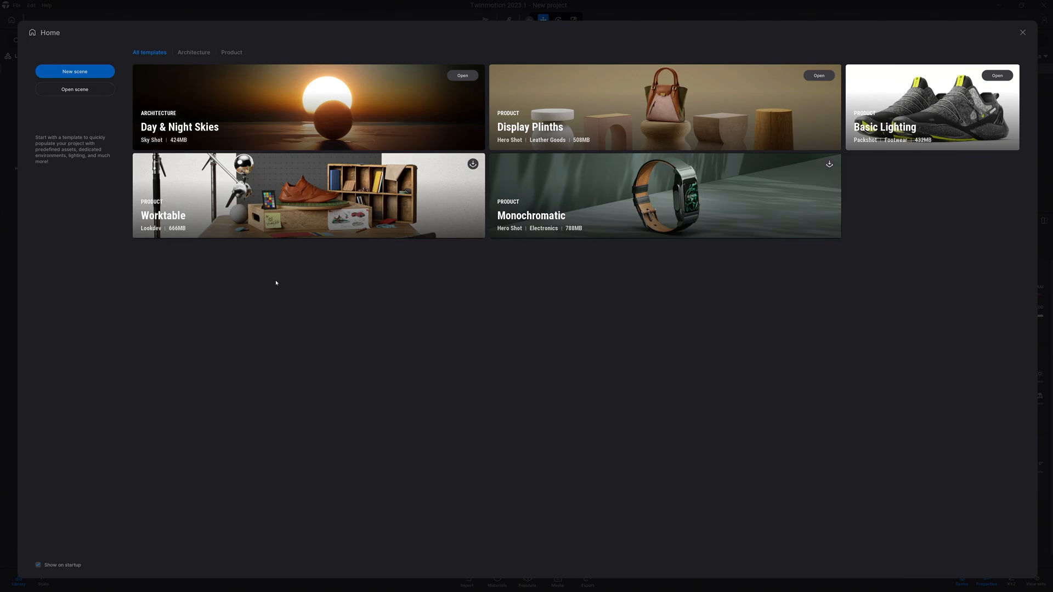
pyautogui.moveTo(275, 123)
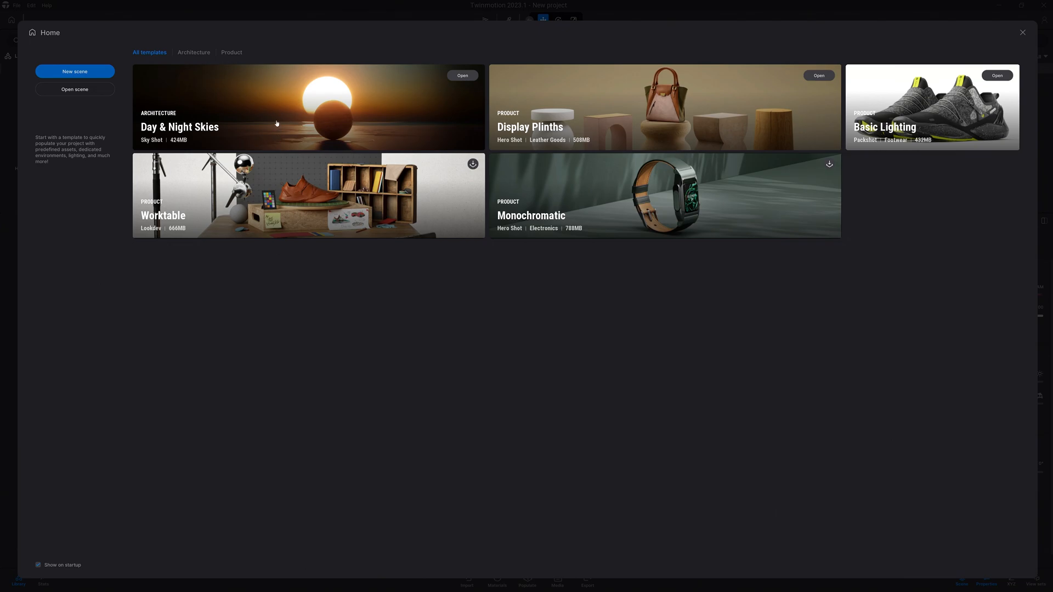
pyautogui.moveTo(822, 123)
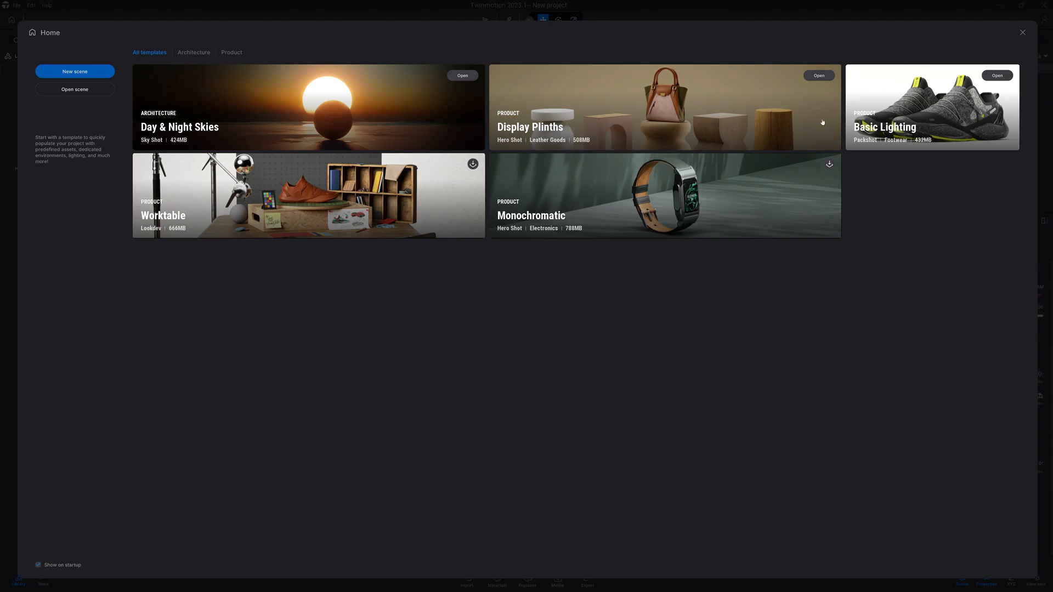
pyautogui.moveTo(469, 272)
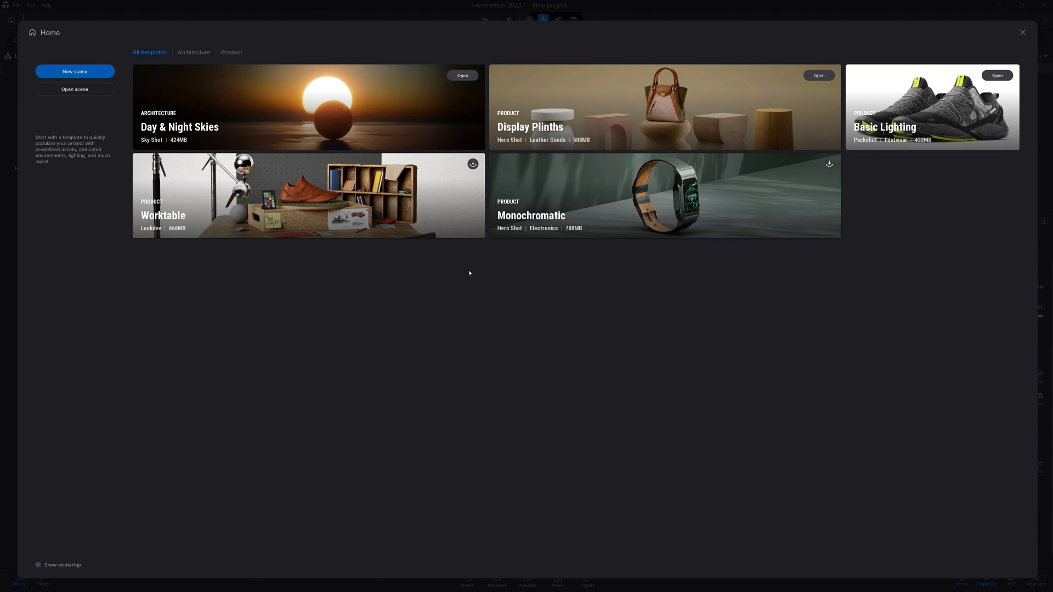
pyautogui.moveTo(300, 204)
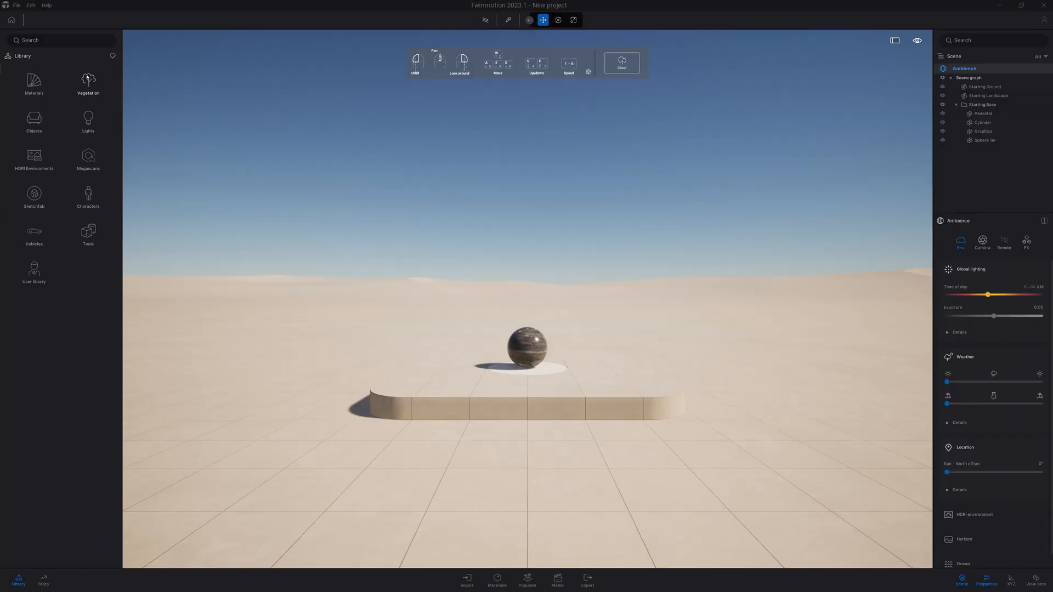
pyautogui.moveTo(430, 228)
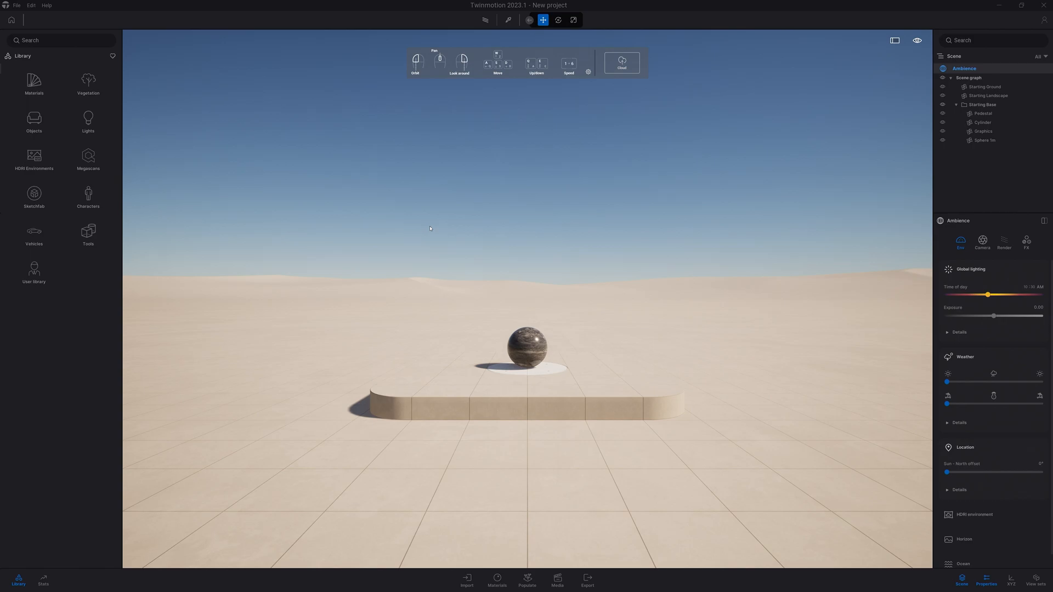
pyautogui.moveTo(207, 126)
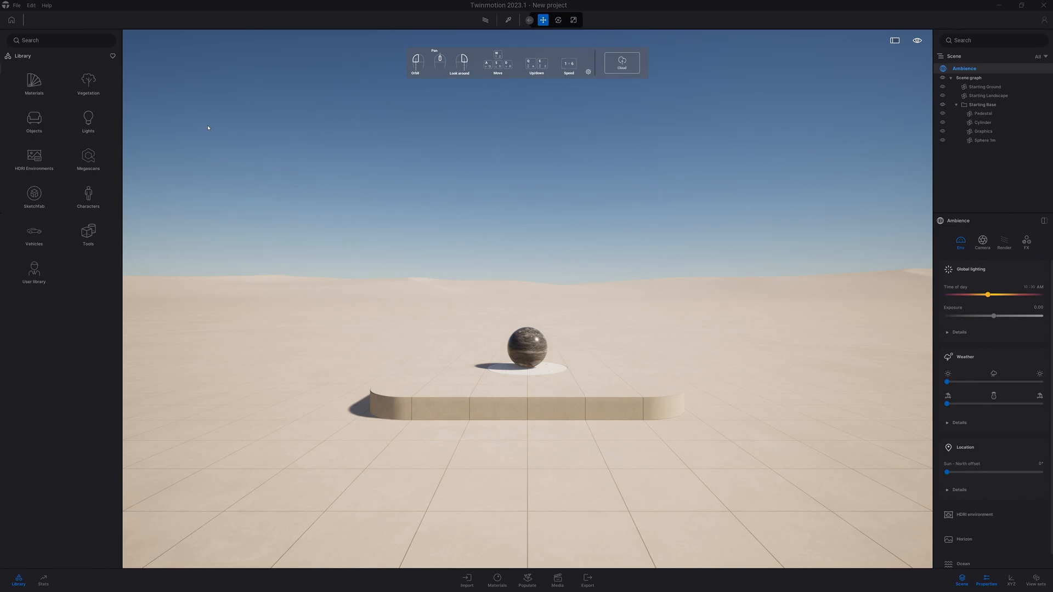
# In Preferences, set interface scale to 125%, unit system to Feet, and time stamp to 12H.
pyautogui.click(31, 6)
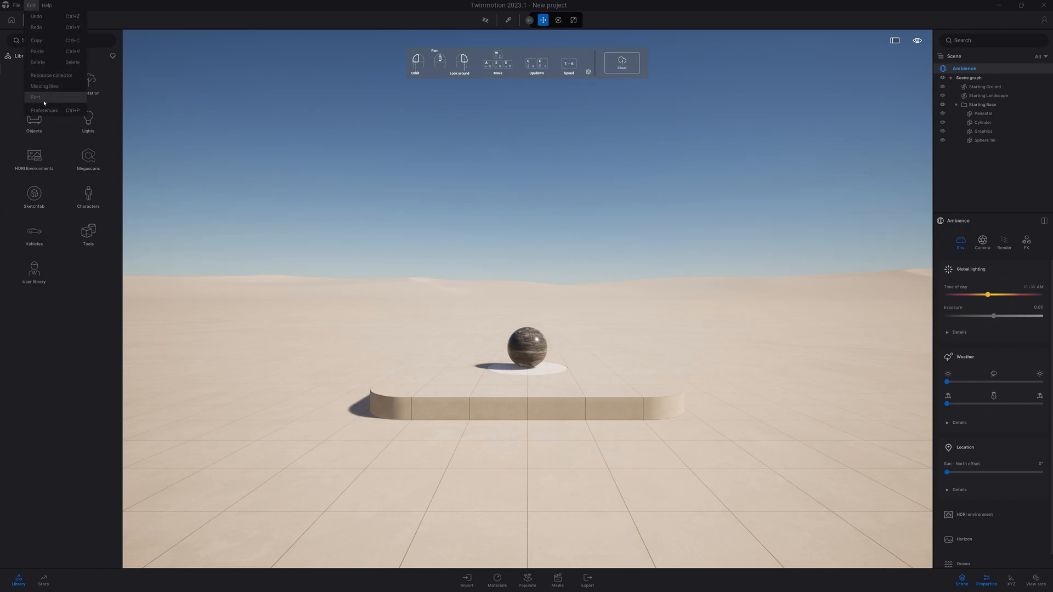
pyautogui.click(43, 111)
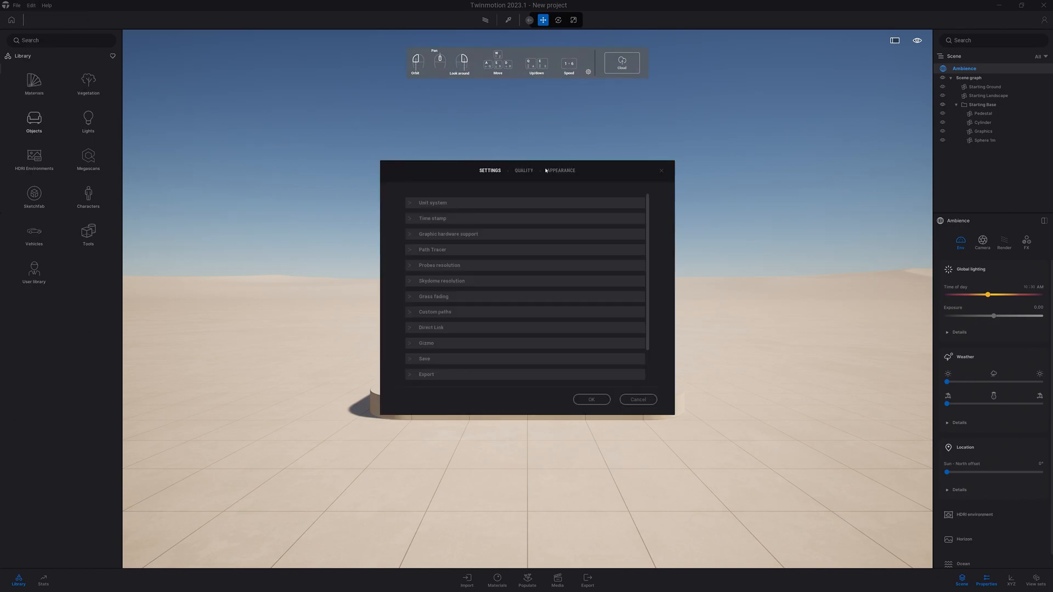
pyautogui.click(560, 170)
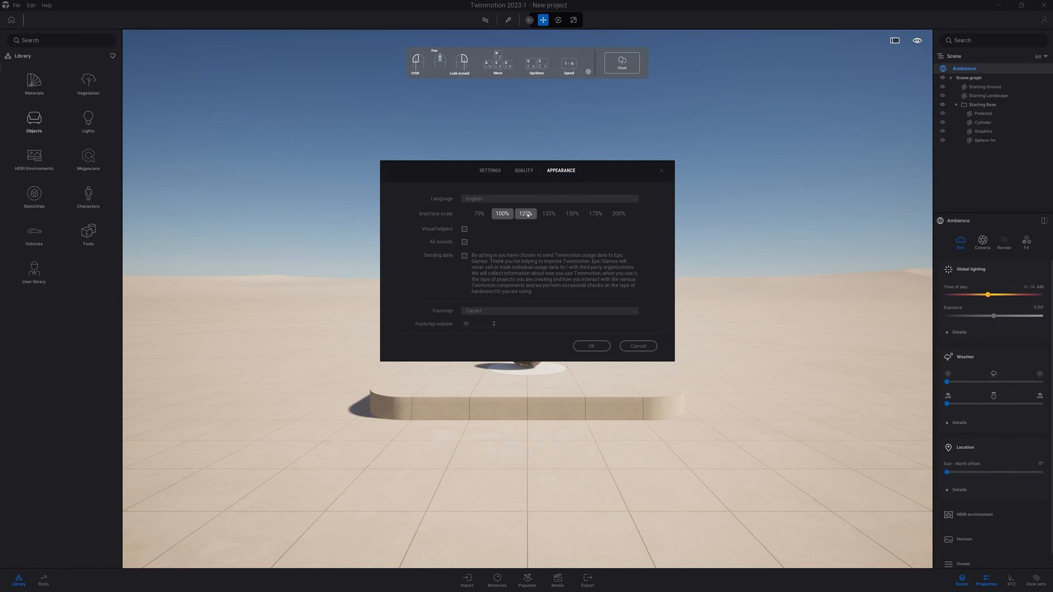
pyautogui.click(525, 214)
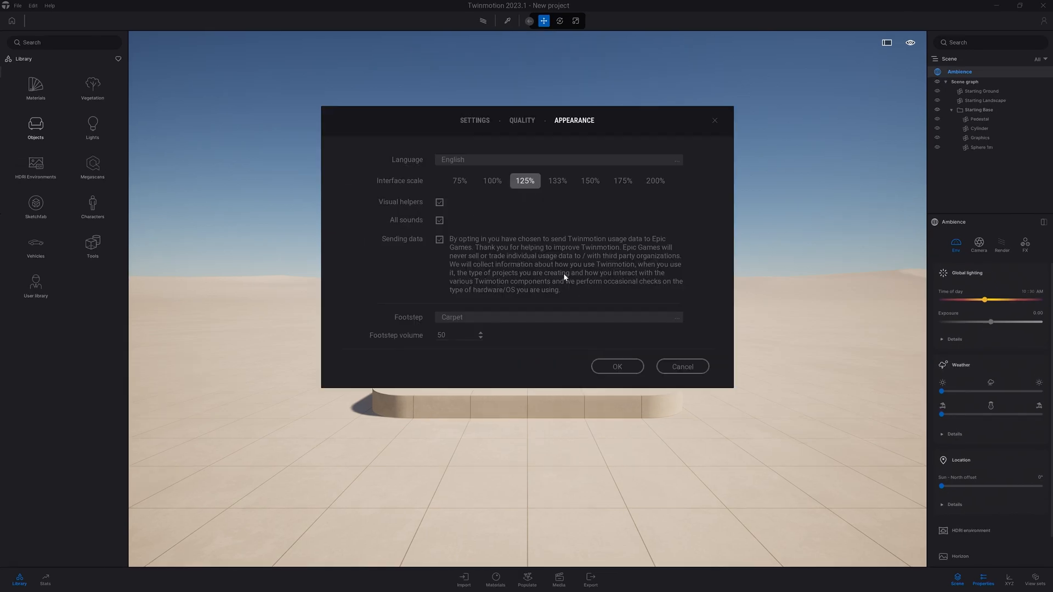
pyautogui.click(522, 120)
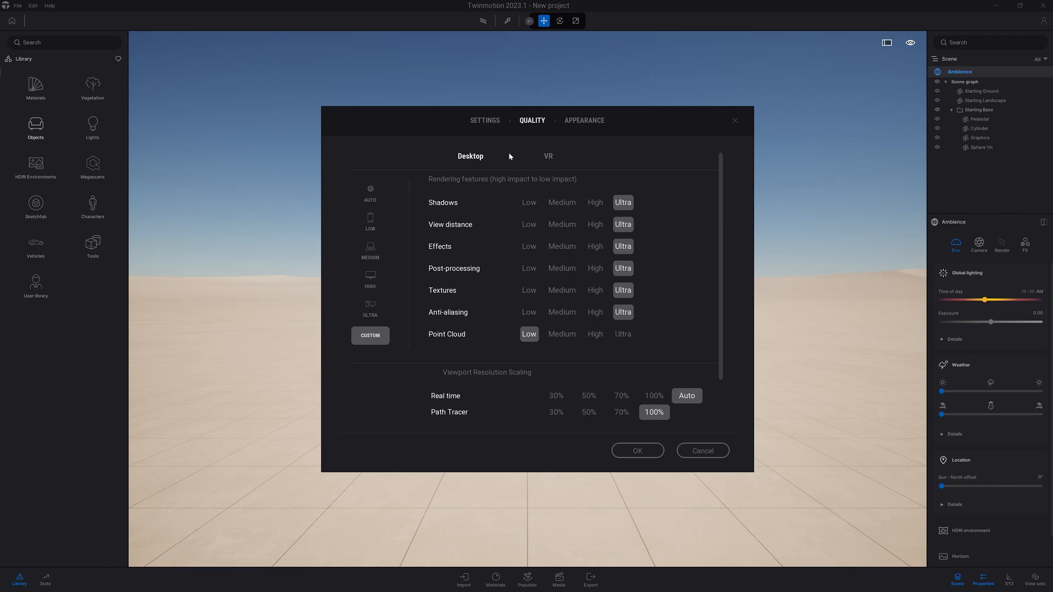
pyautogui.click(484, 120)
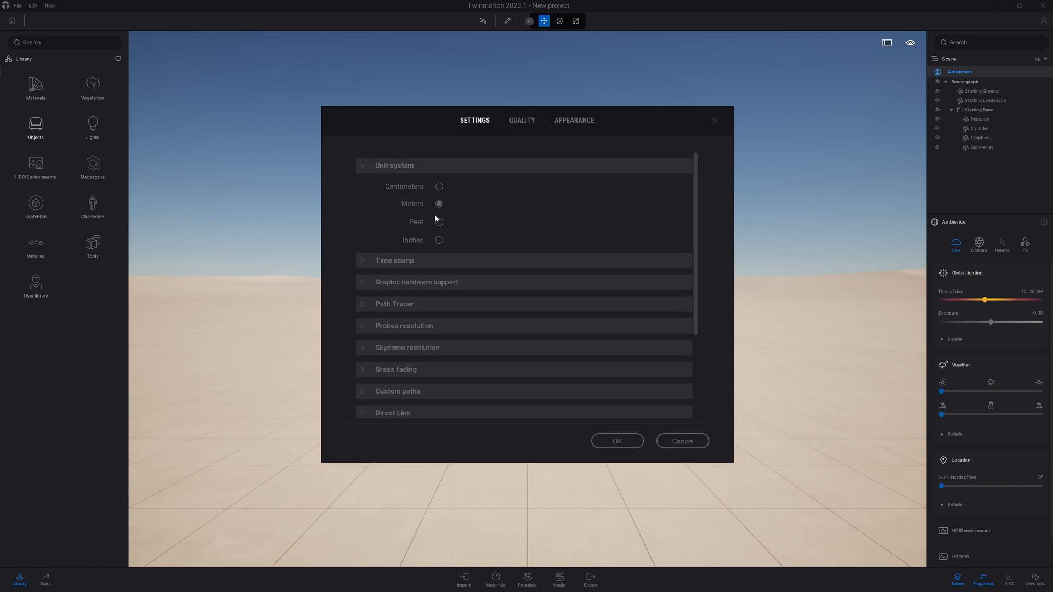
pyautogui.click(438, 222)
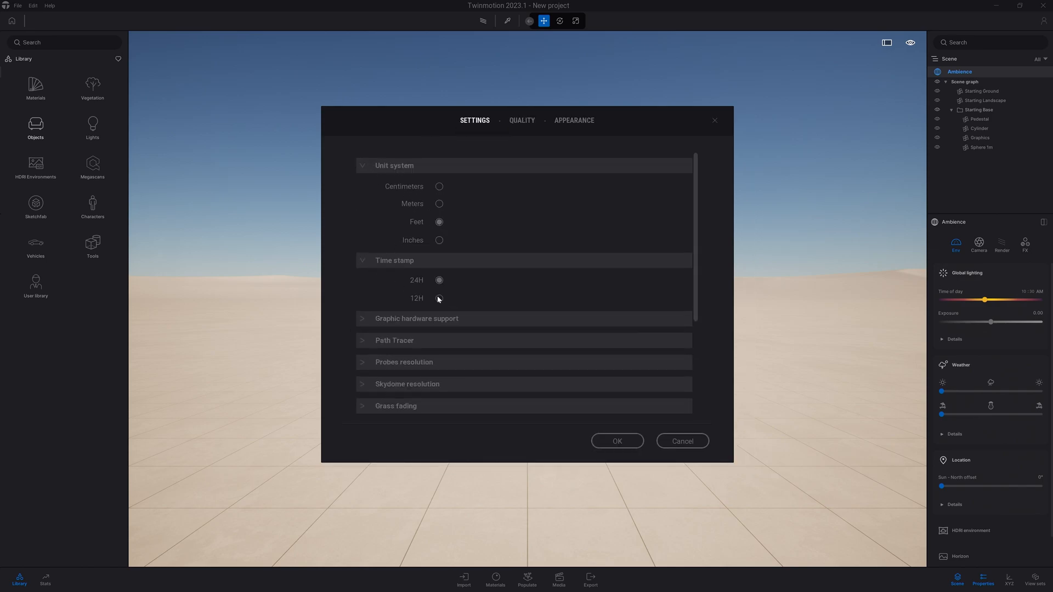
pyautogui.click(616, 440)
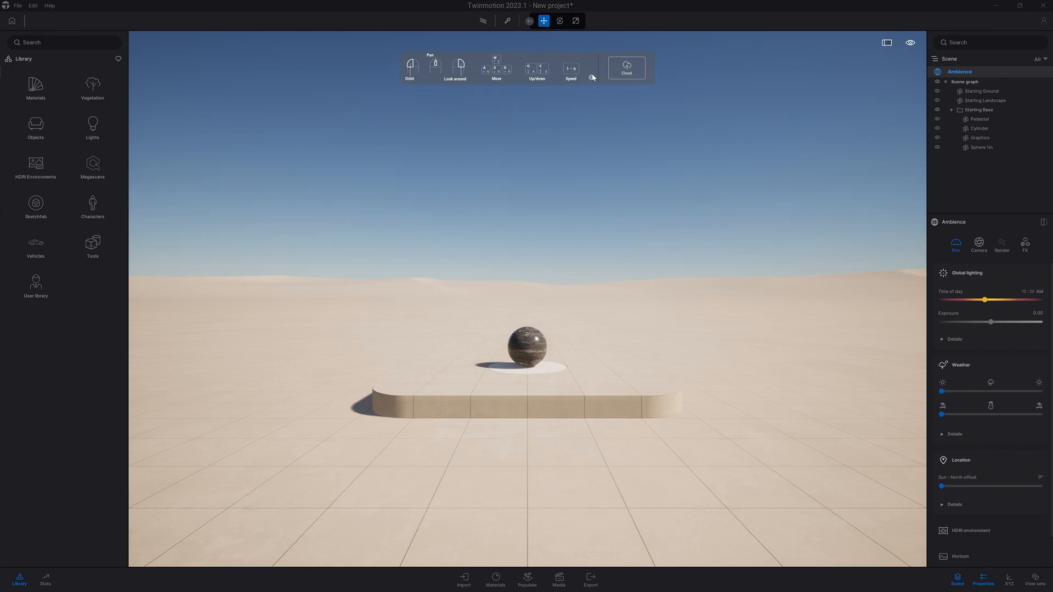
# Switch the navigation preset to Archicad / Revit and show the navigation guide show/hide options.
pyautogui.click(591, 69)
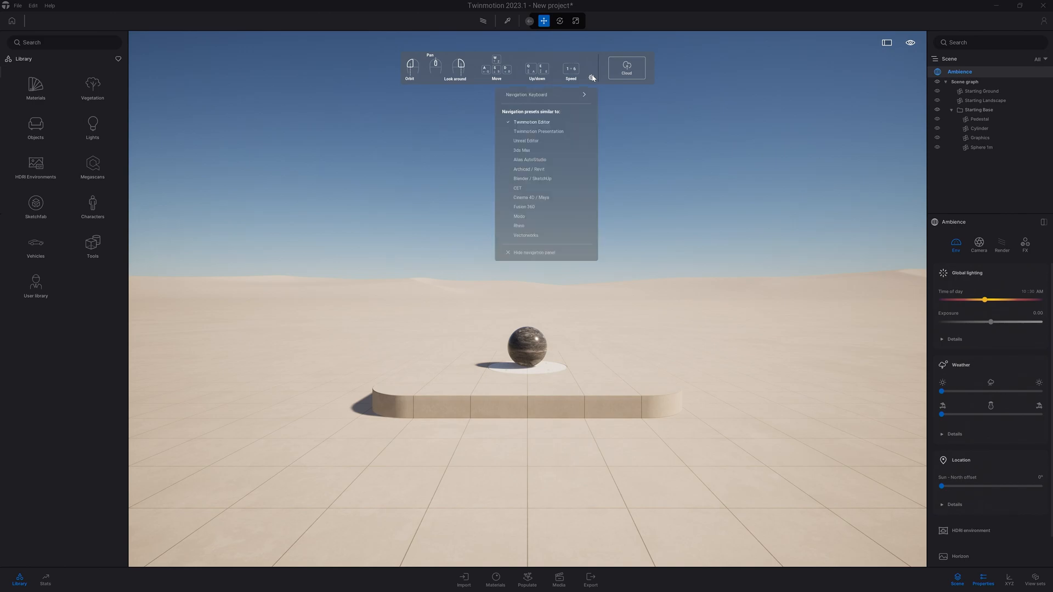
pyautogui.click(529, 168)
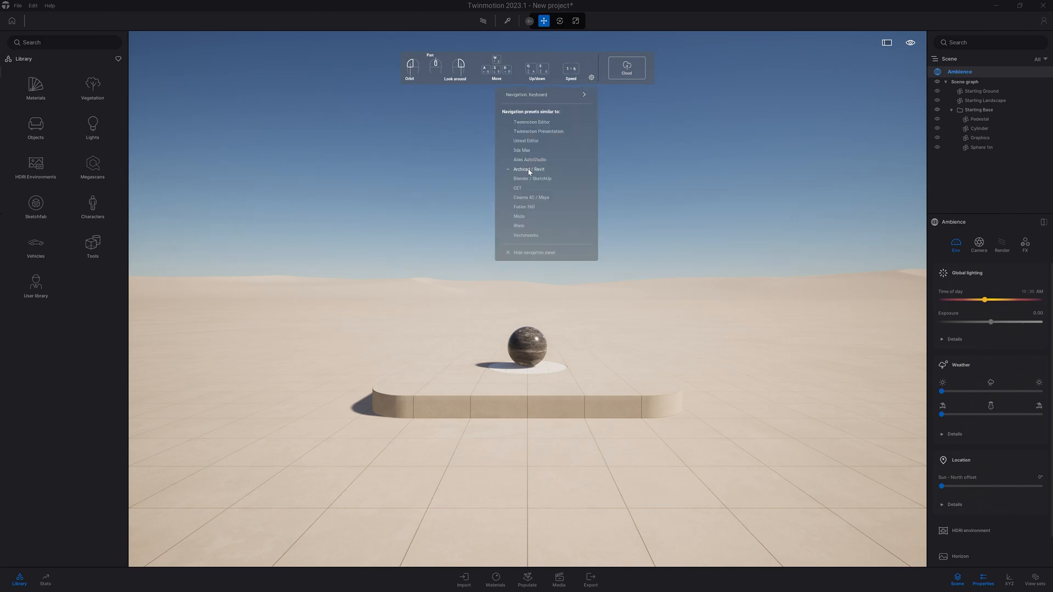
pyautogui.click(774, 112)
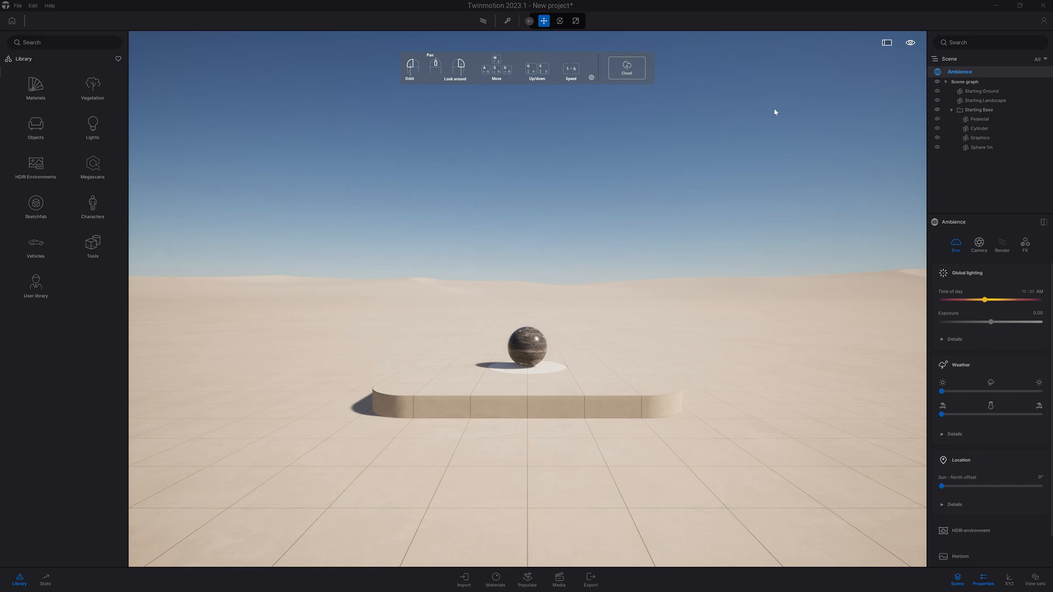
pyautogui.click(909, 42)
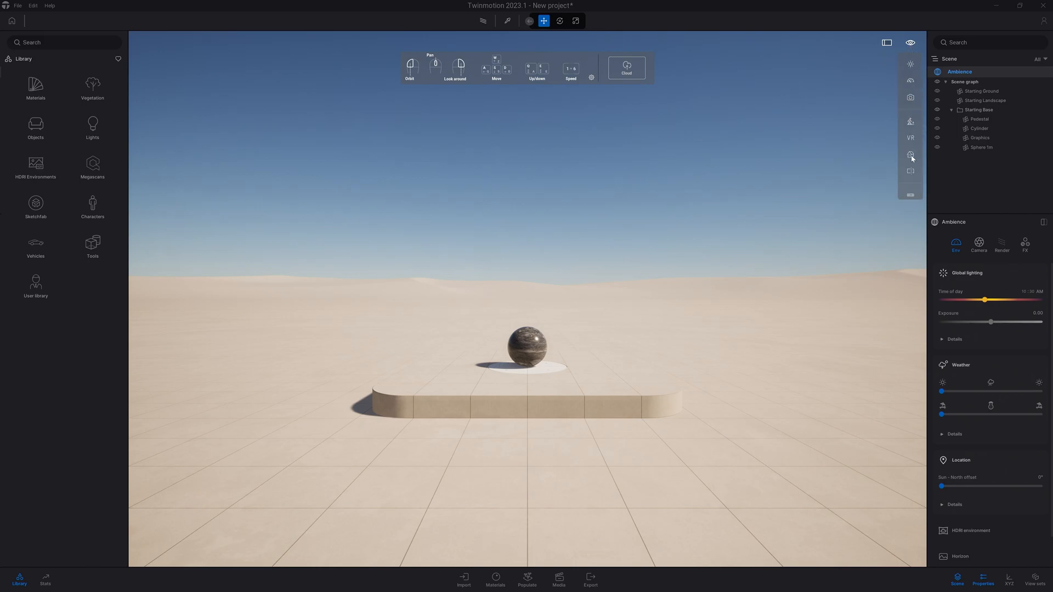
pyautogui.click(910, 153)
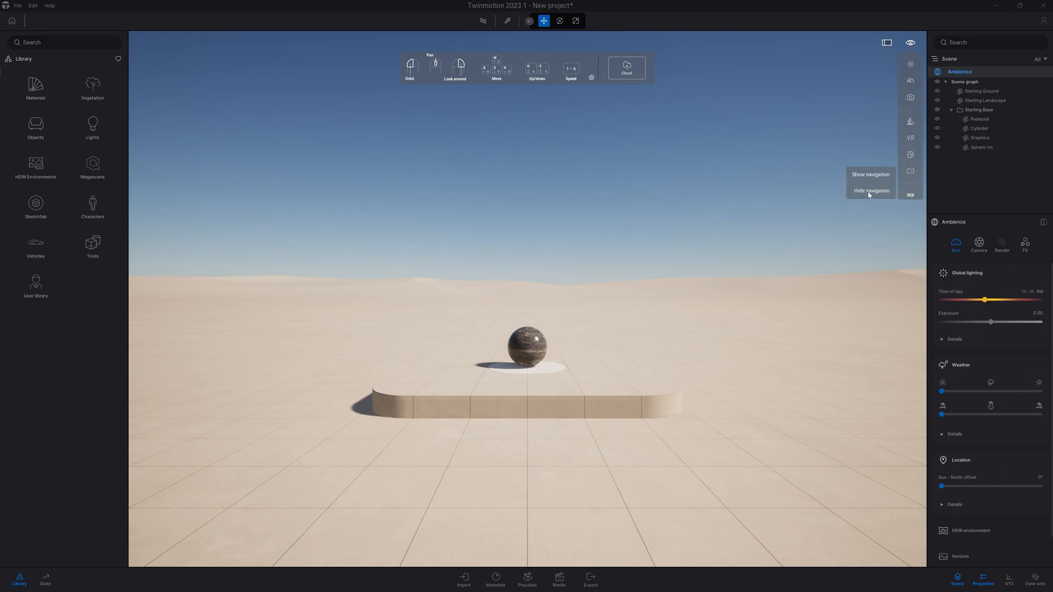
pyautogui.click(870, 191)
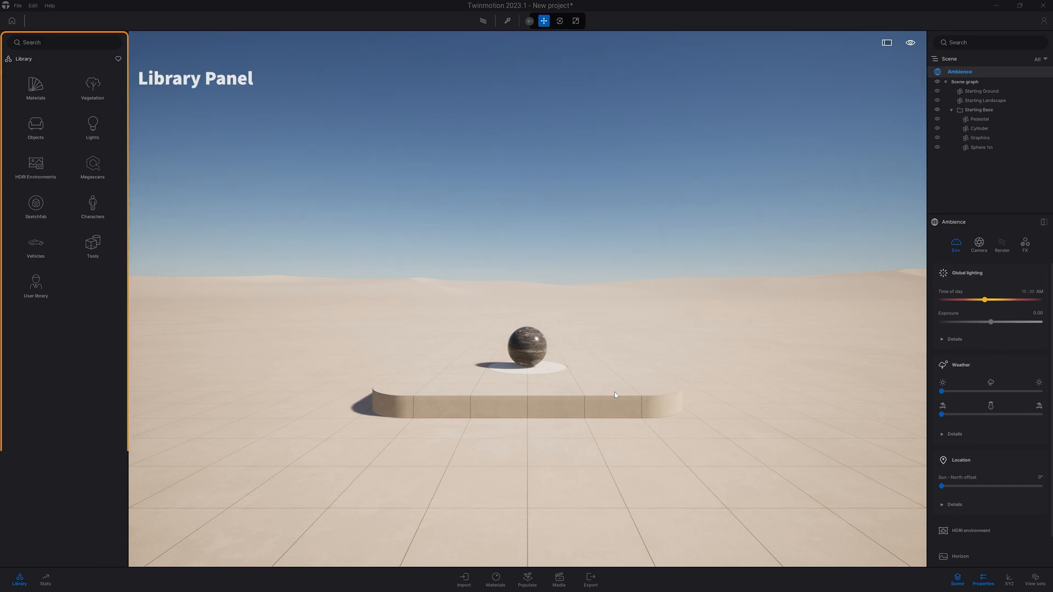
pyautogui.click(36, 87)
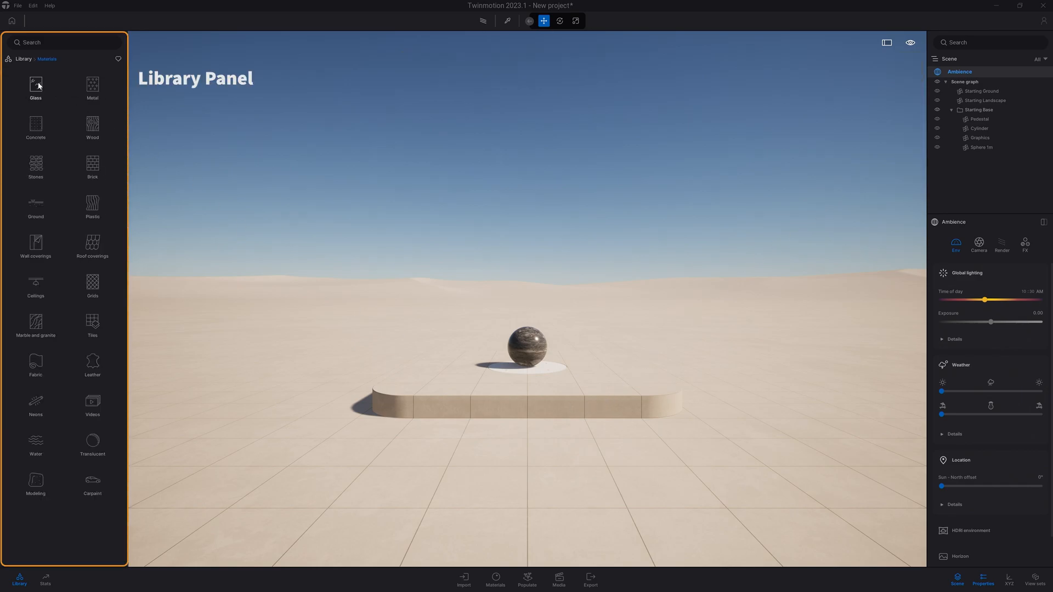
pyautogui.click(22, 58)
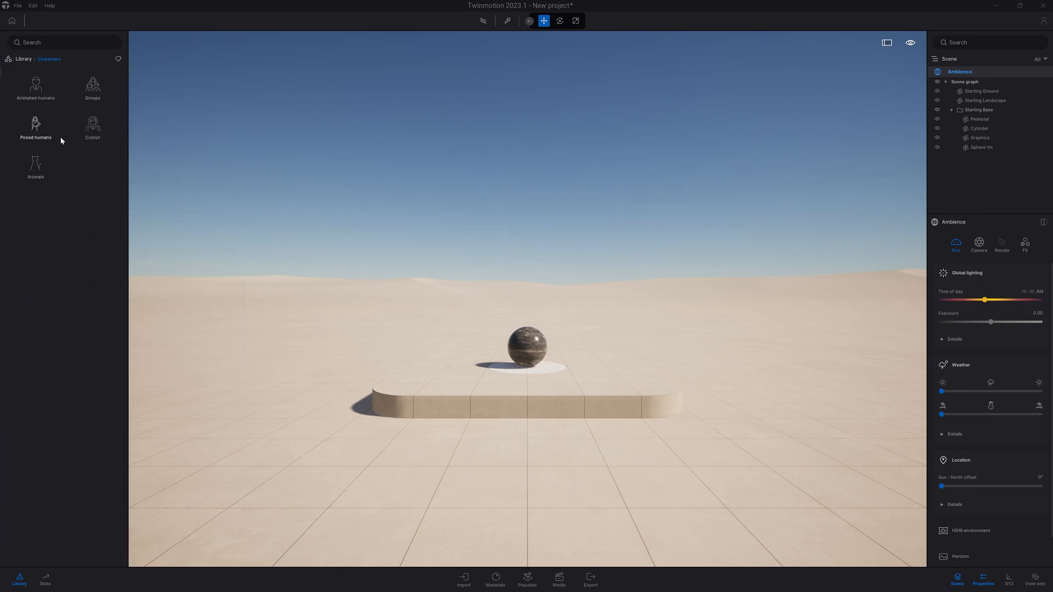
pyautogui.click(36, 128)
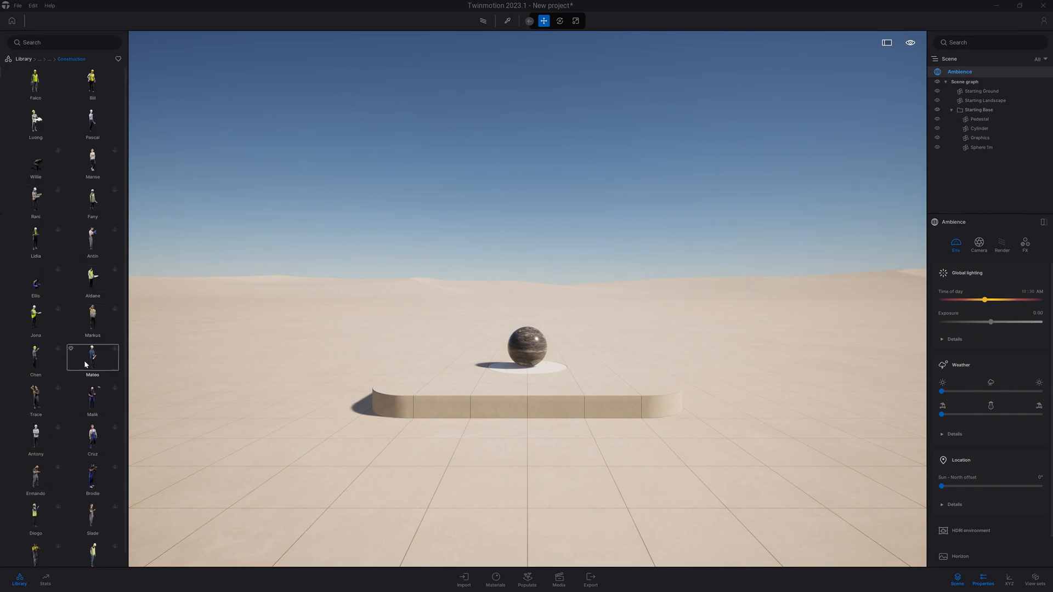
pyautogui.click(24, 58)
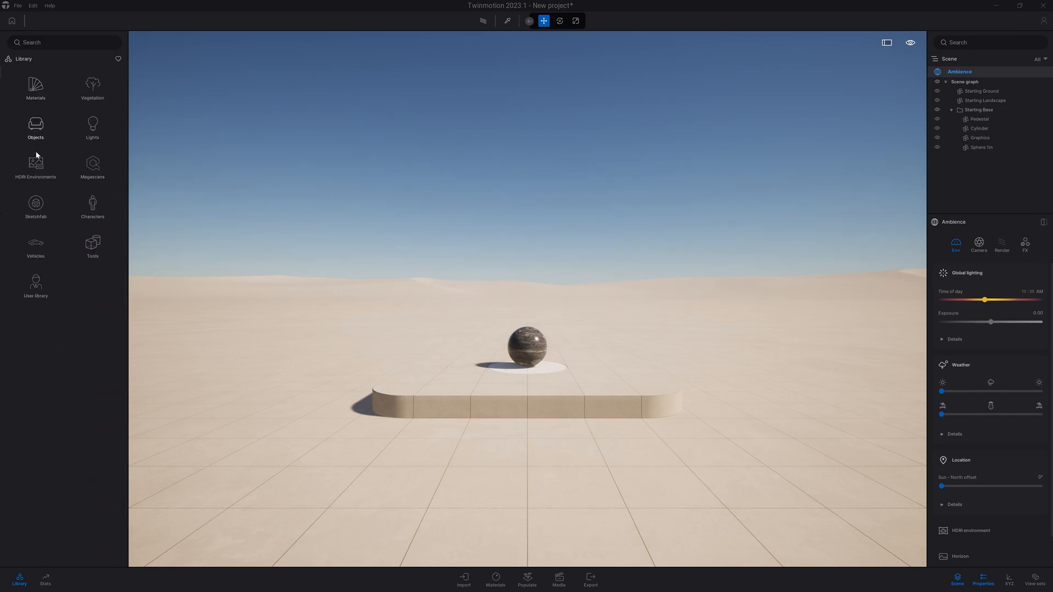
pyautogui.moveTo(44, 579)
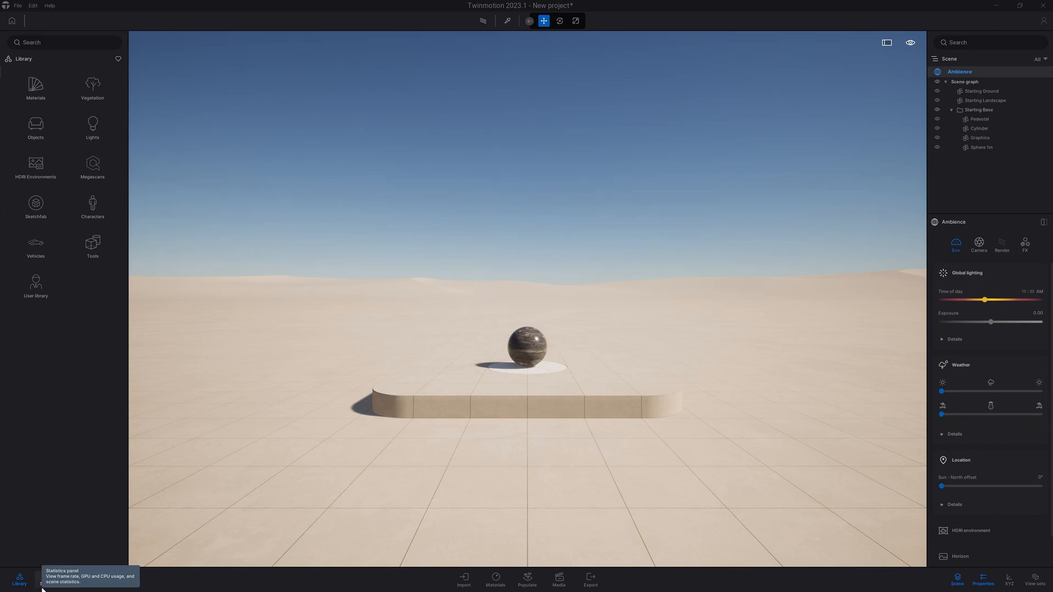
pyautogui.click(45, 579)
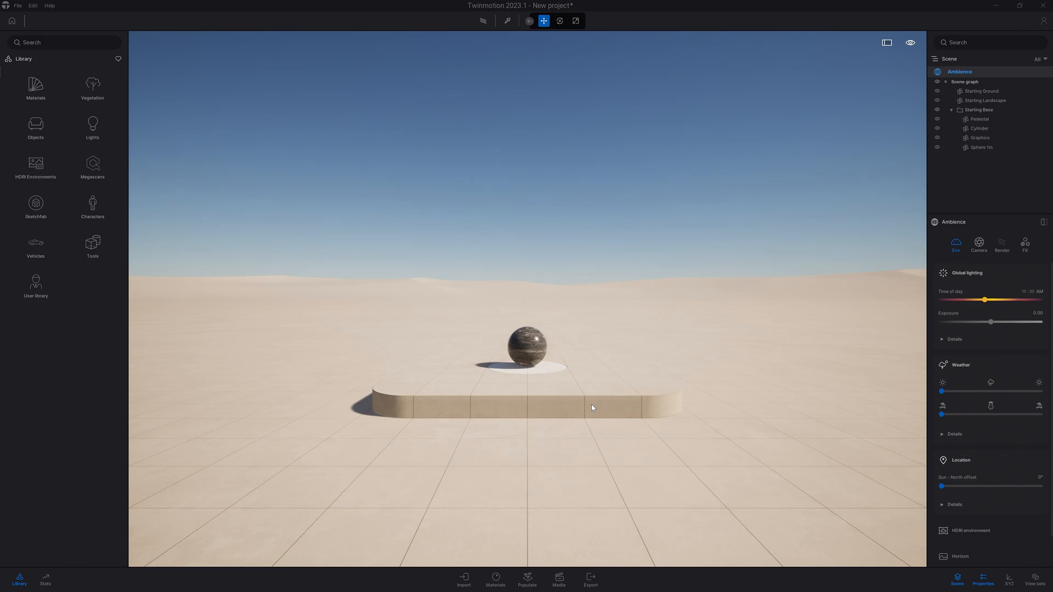
pyautogui.moveTo(682, 346)
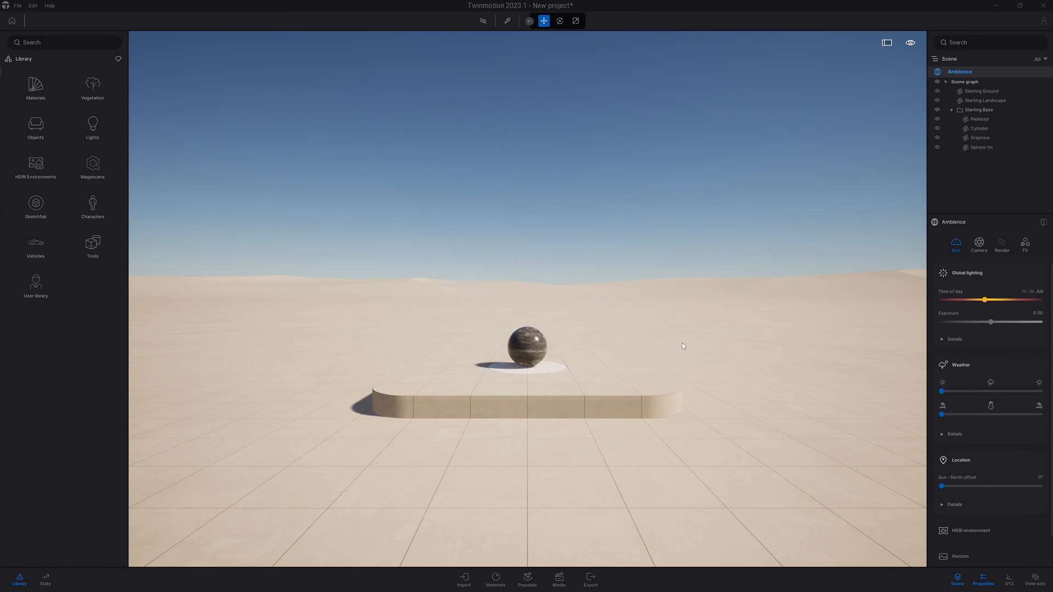
pyautogui.moveTo(984, 100)
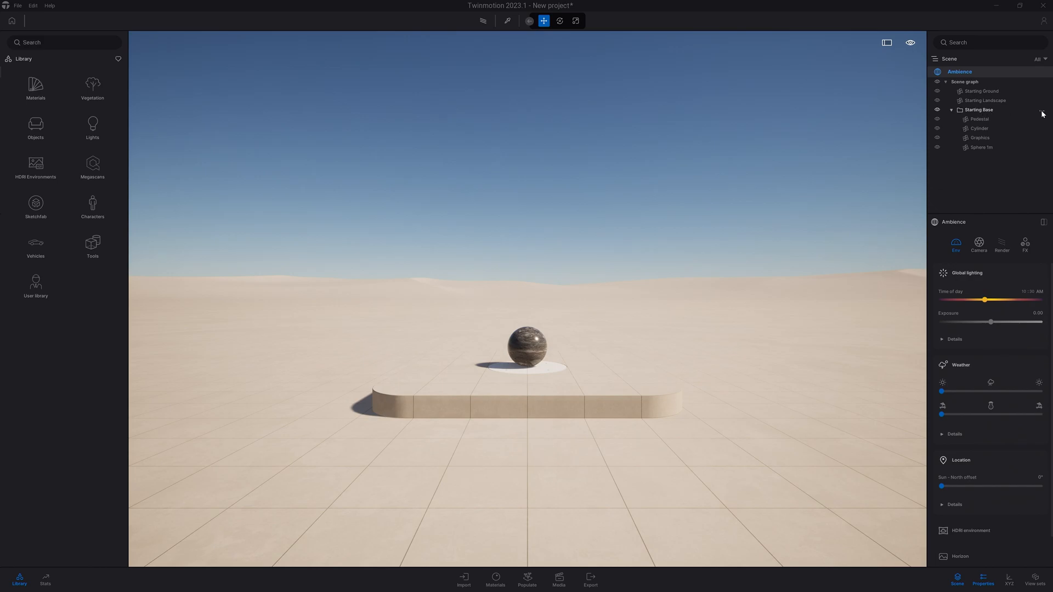
pyautogui.rightClick(978, 110)
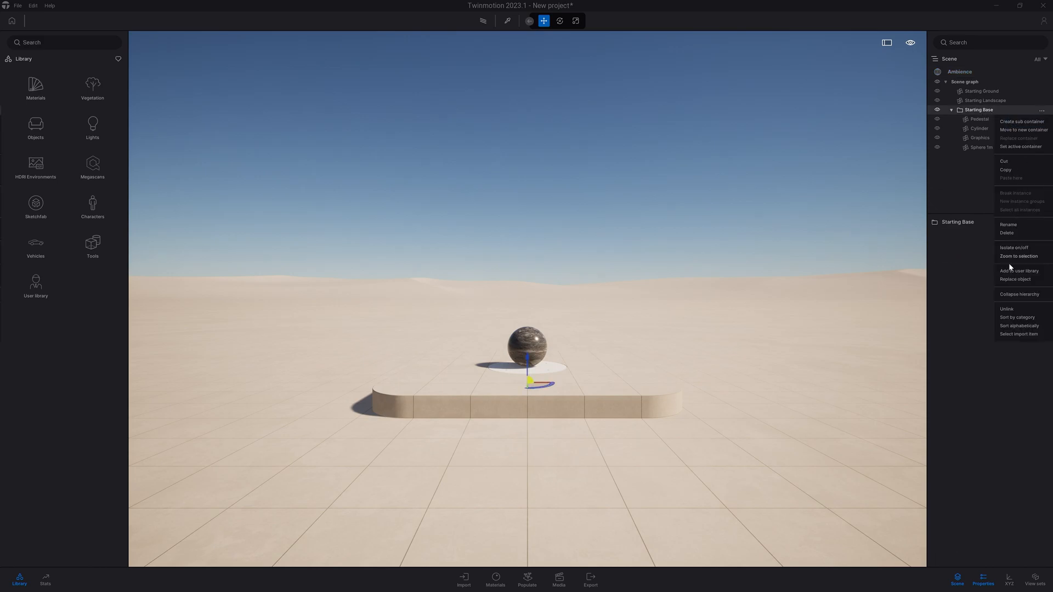
pyautogui.moveTo(971, 172)
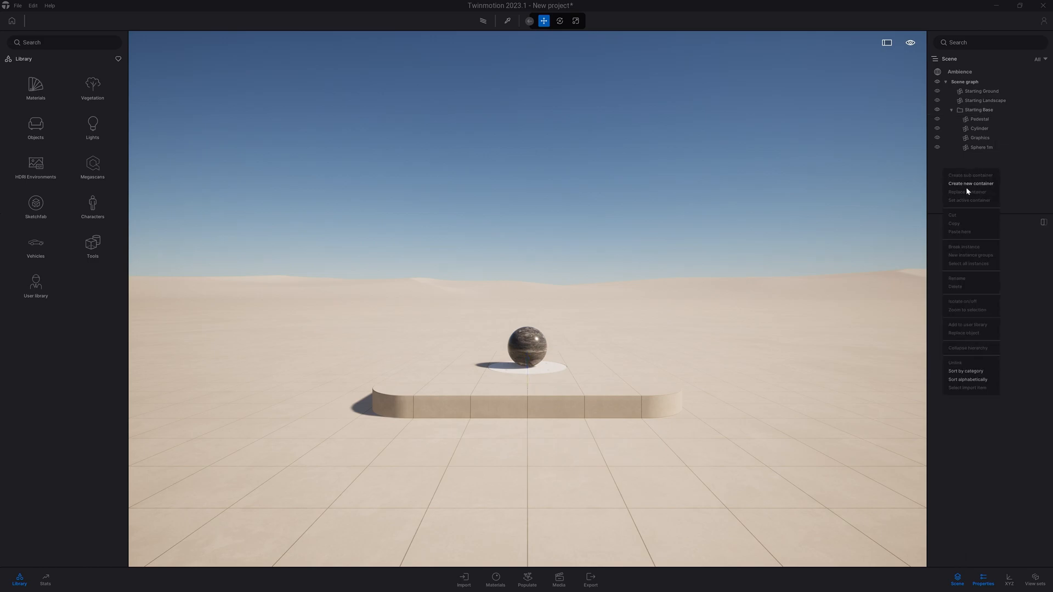
pyautogui.moveTo(951, 346)
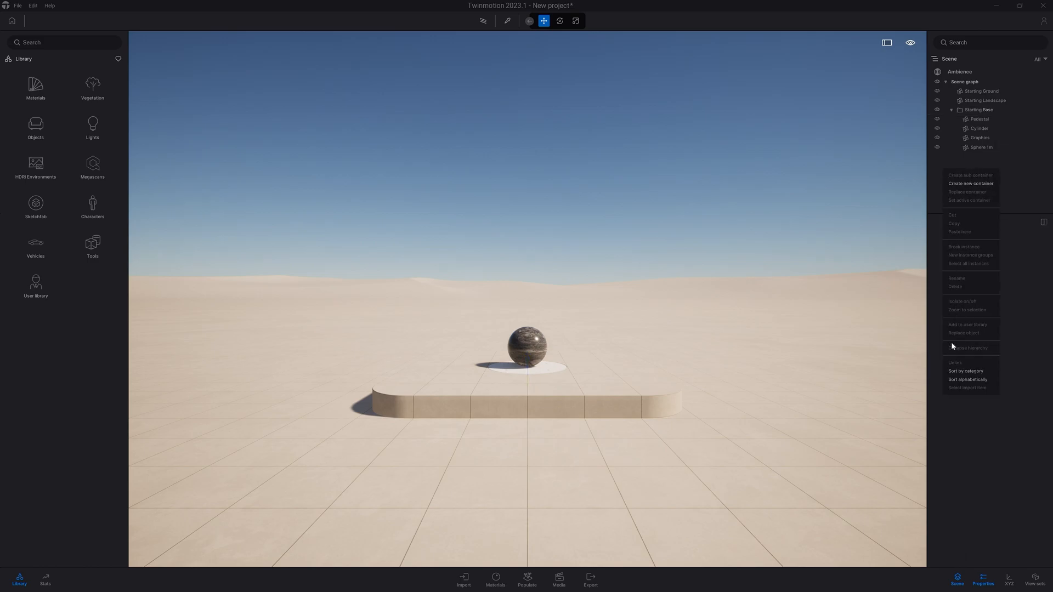
pyautogui.click(908, 88)
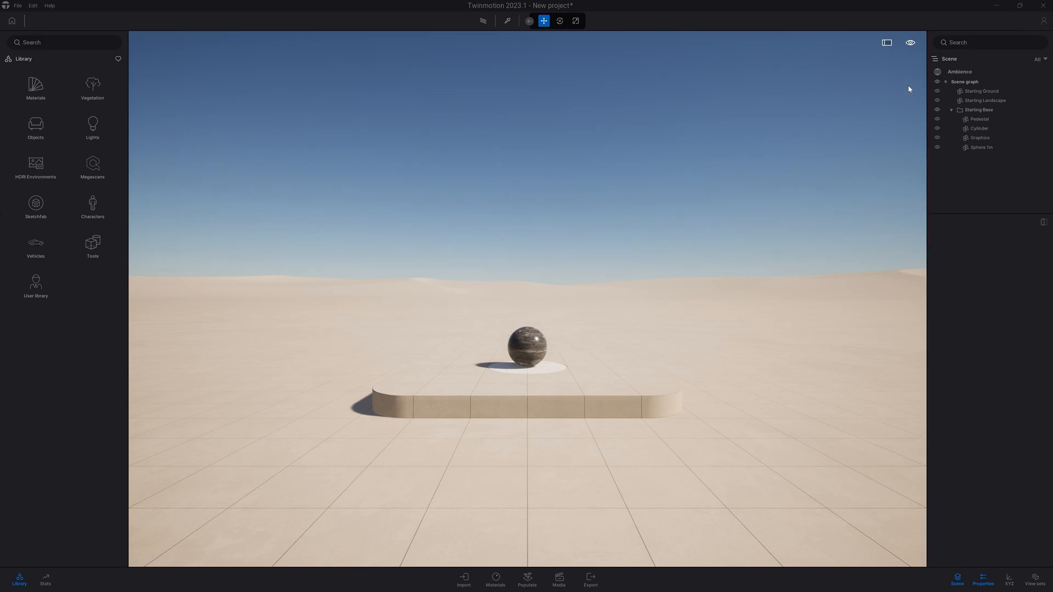
pyautogui.click(959, 72)
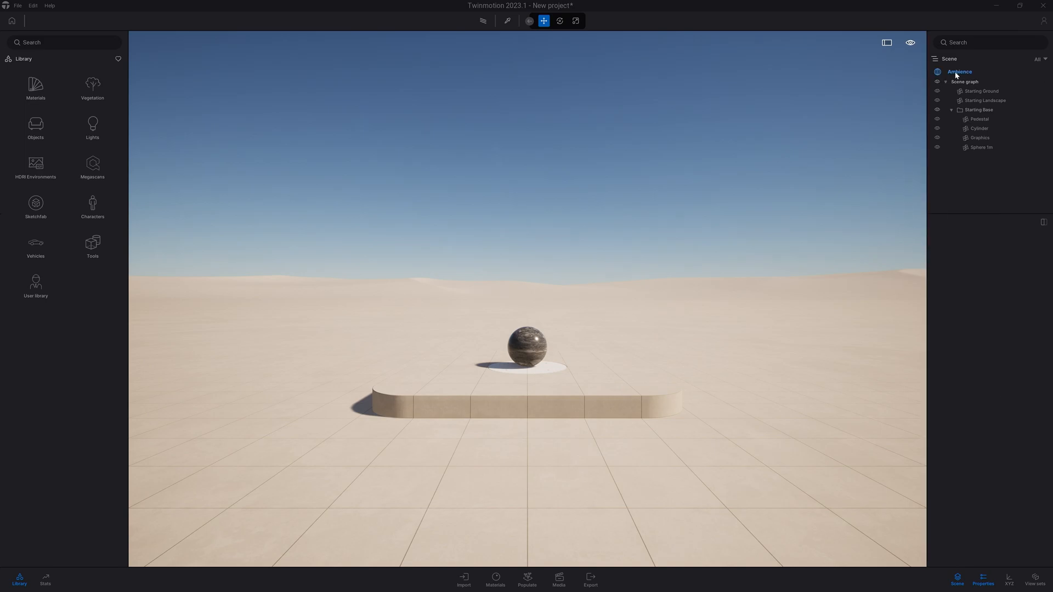
# Enable depth of field in the Ambience camera settings, focused on the dark stone sphere.
pyautogui.click(959, 72)
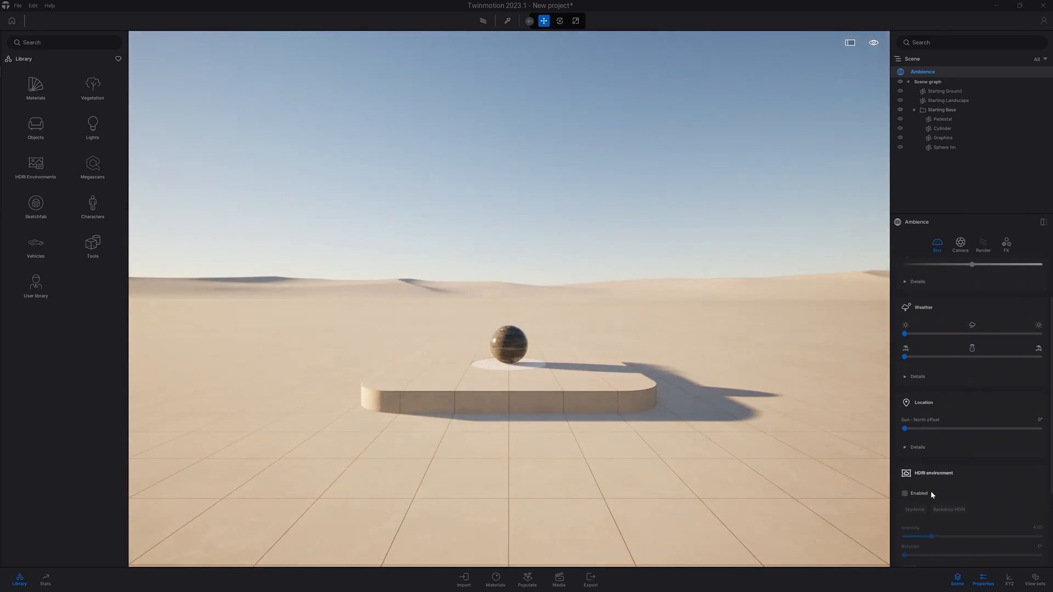
pyautogui.scroll(3)
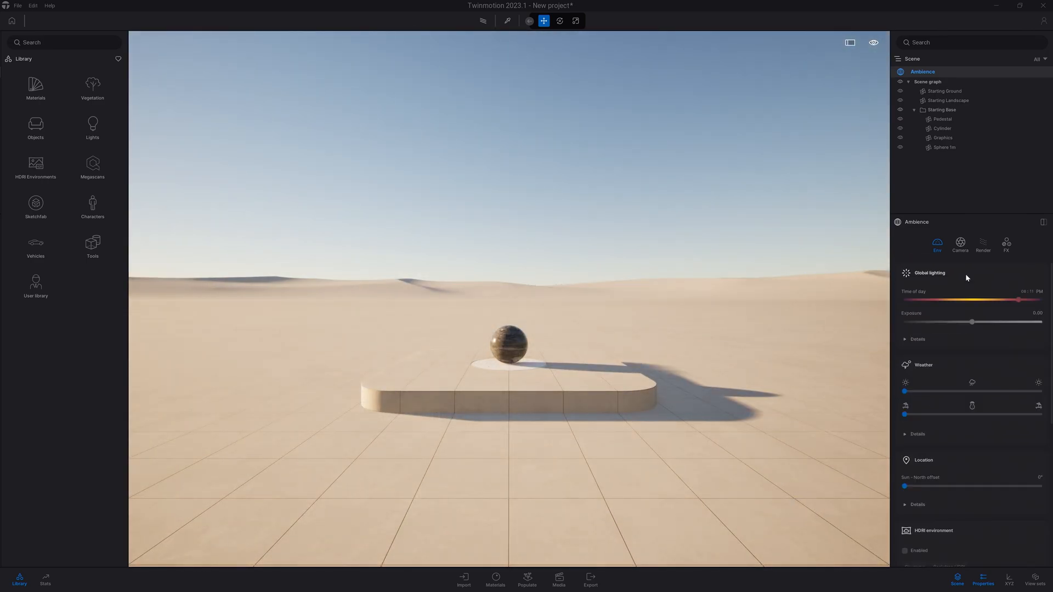
pyautogui.click(960, 243)
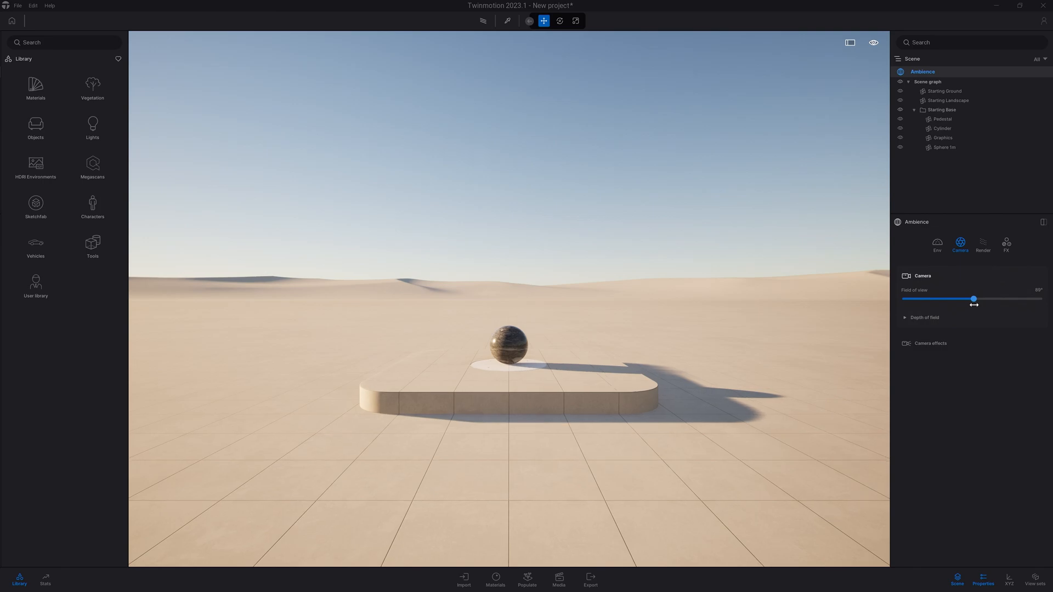
pyautogui.click(924, 317)
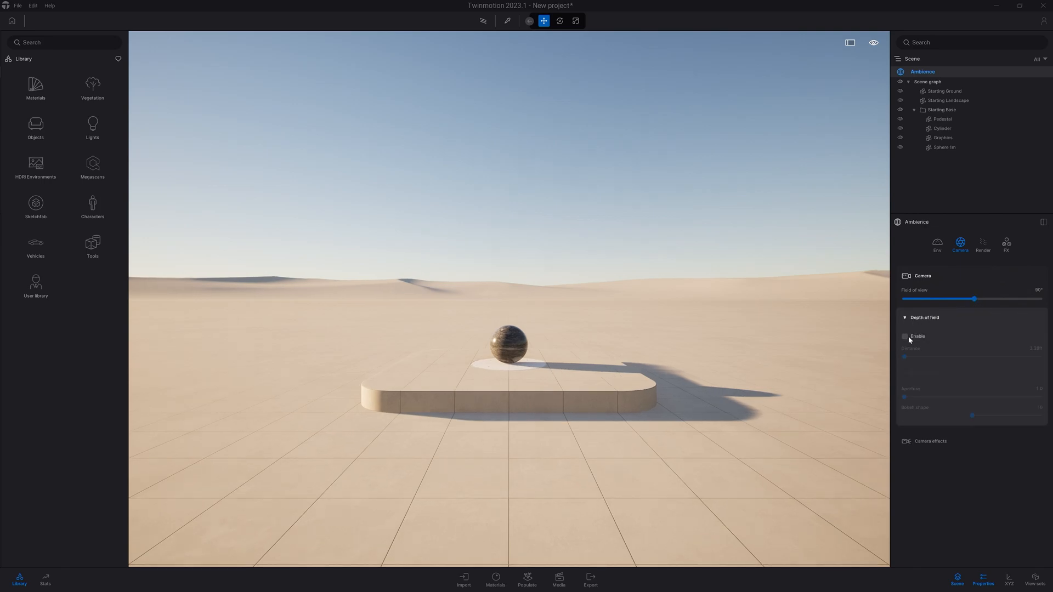
pyautogui.click(904, 336)
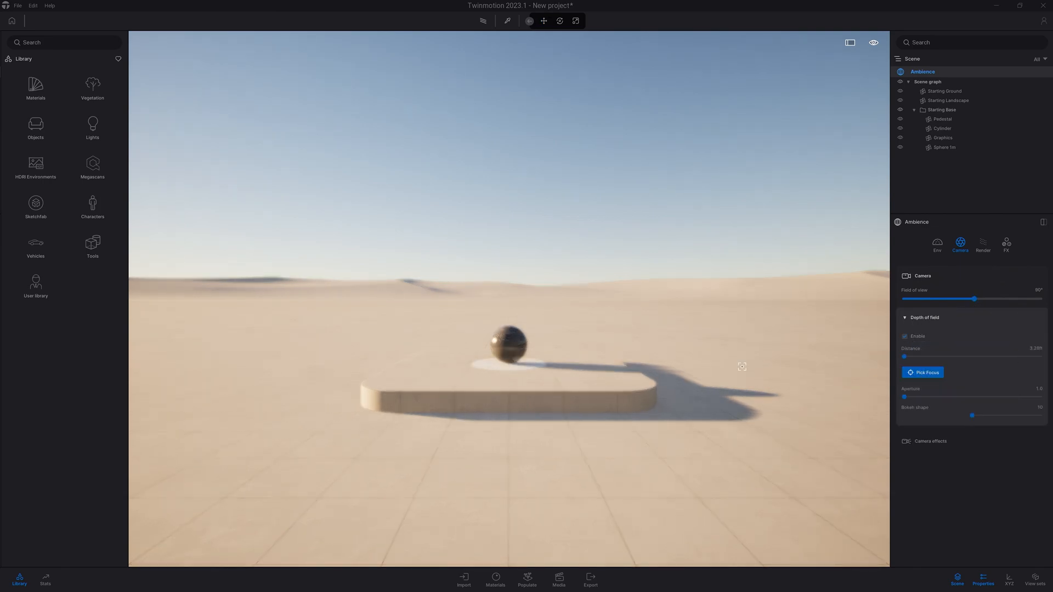
pyautogui.click(509, 347)
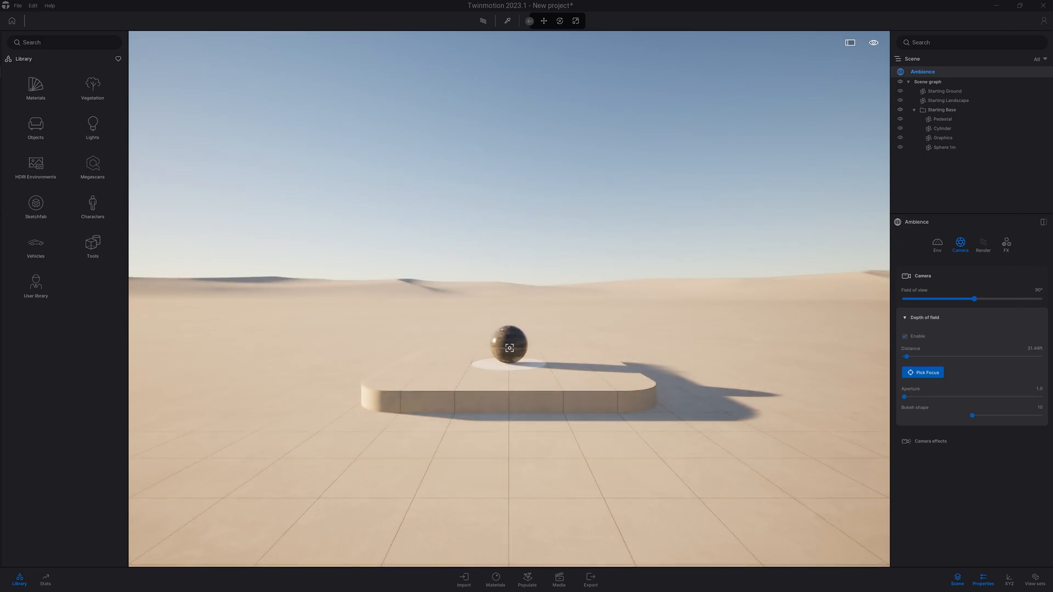
pyautogui.click(982, 243)
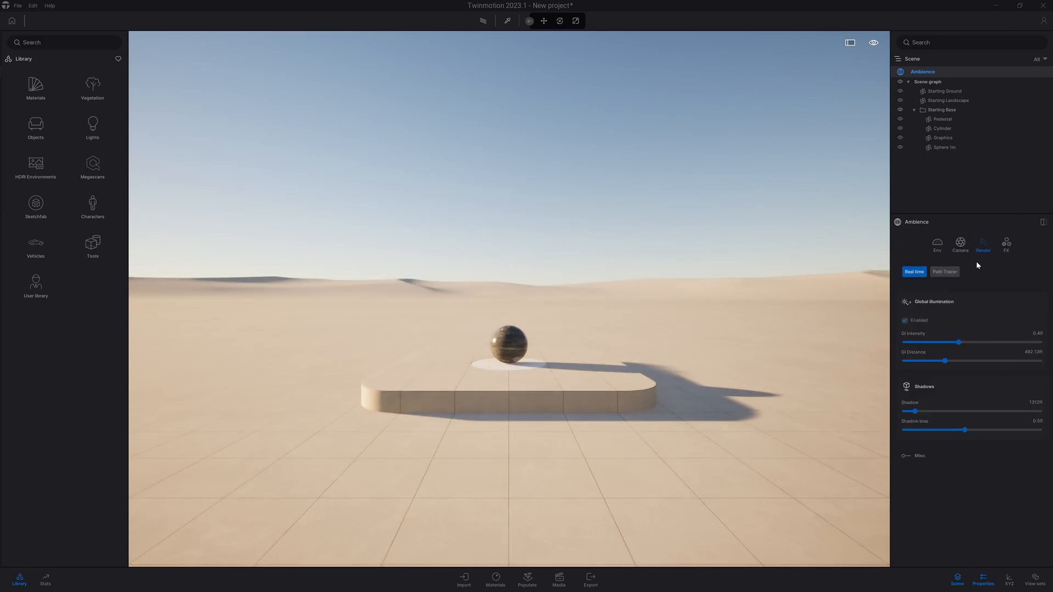
# Try Path Tracer and its quality presets, revert to Real-time, and adjust FX contrast.
pyautogui.click(944, 272)
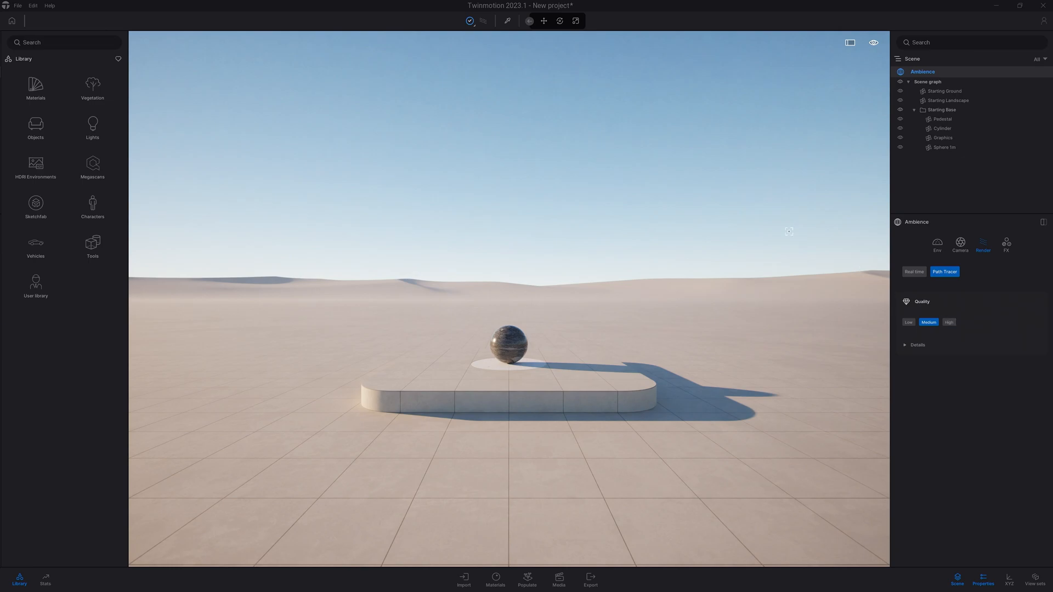
pyautogui.click(470, 21)
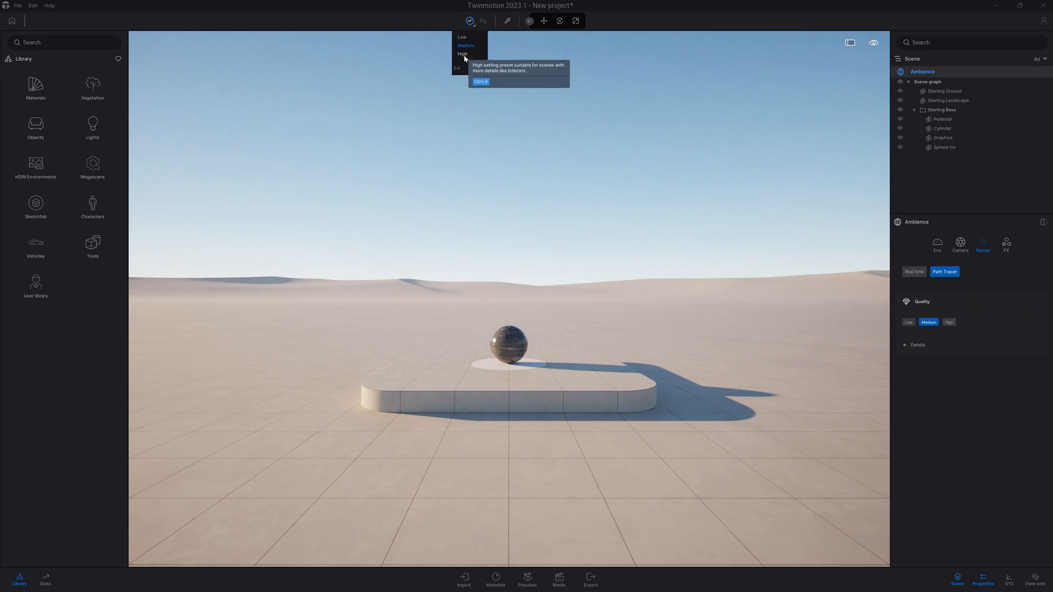
pyautogui.click(913, 272)
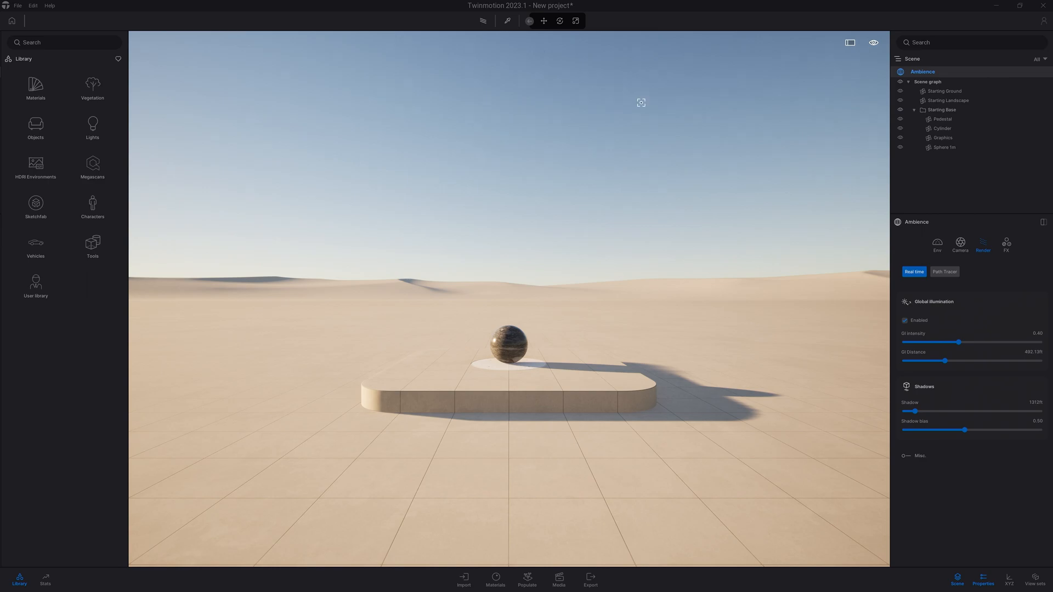
pyautogui.click(1005, 243)
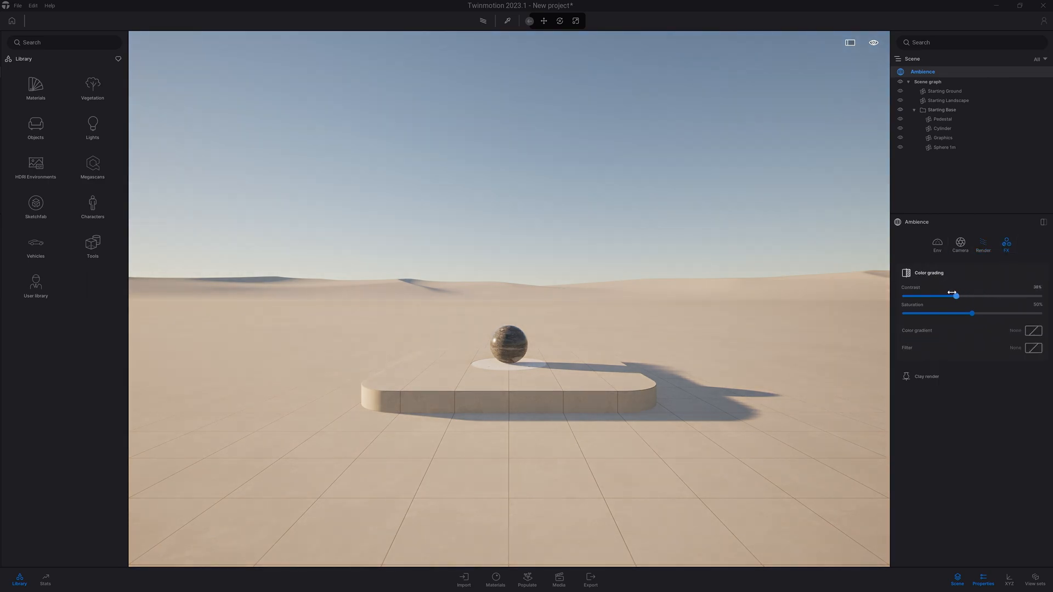
pyautogui.click(1032, 329)
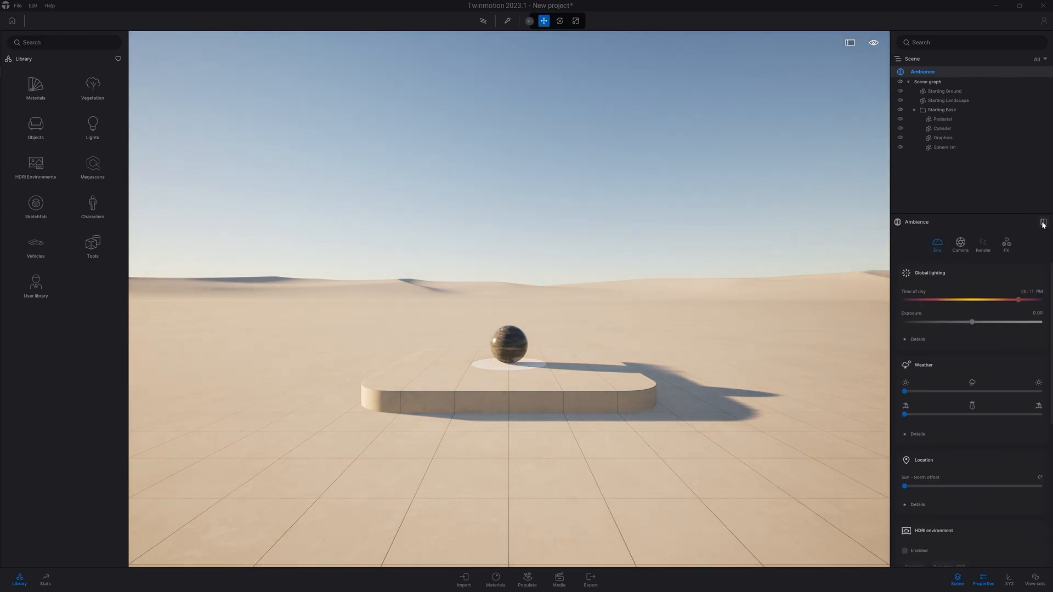
# Undock the Ambience properties panel from the right column.
pyautogui.click(1043, 222)
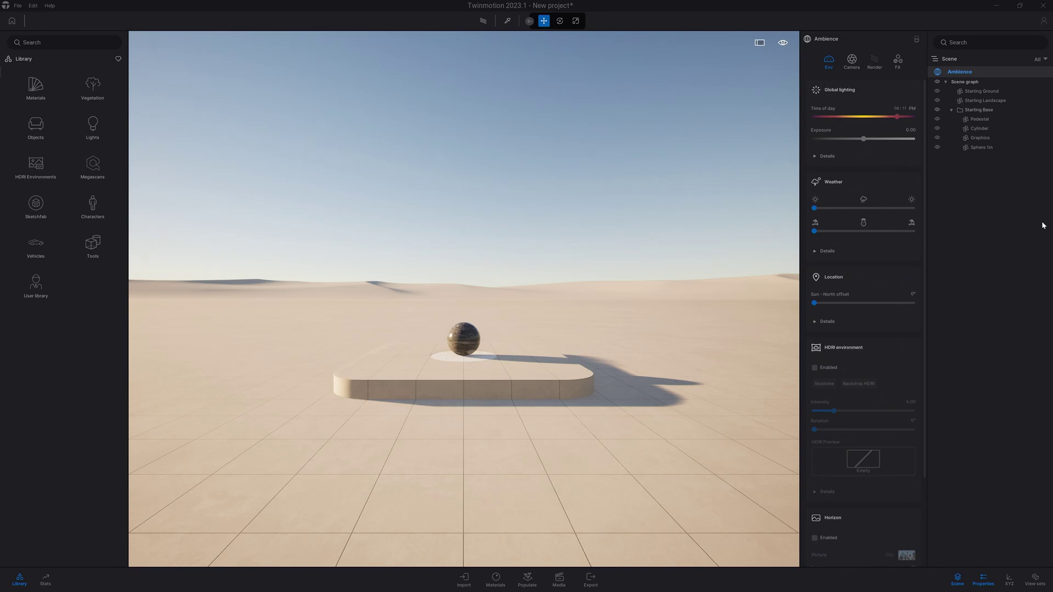
pyautogui.moveTo(1014, 191)
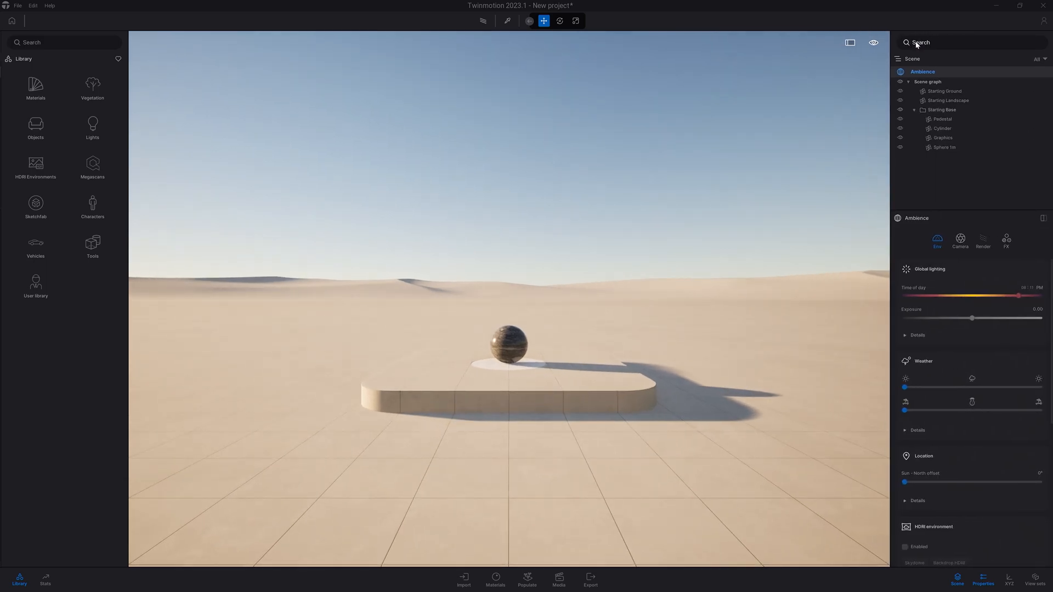
# Select the Pedestal, try its XYZ Rotate and Scale gizmos, and open View sets.
pyautogui.click(941, 118)
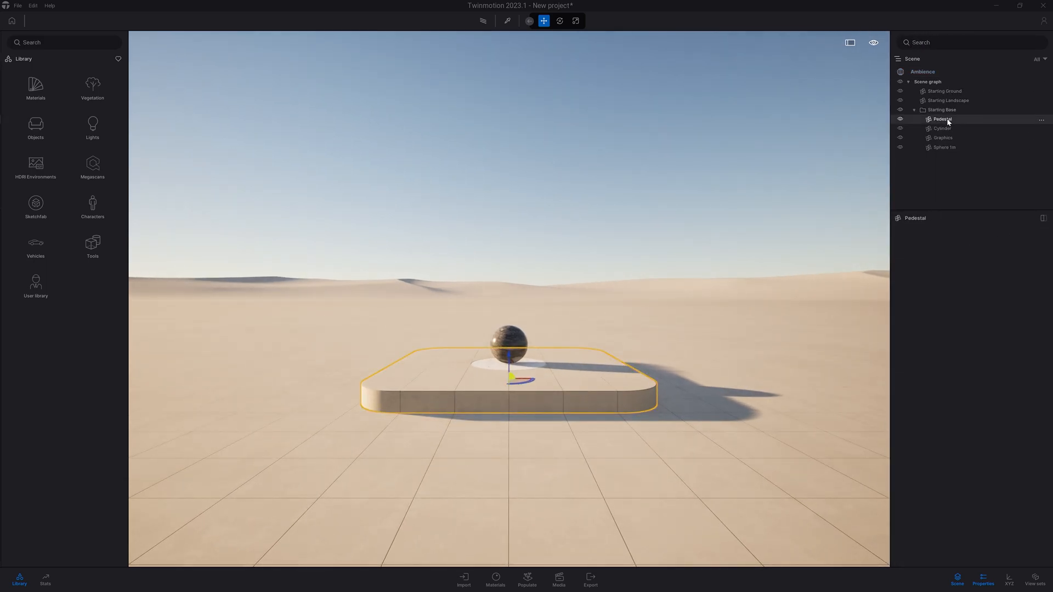
pyautogui.click(1007, 580)
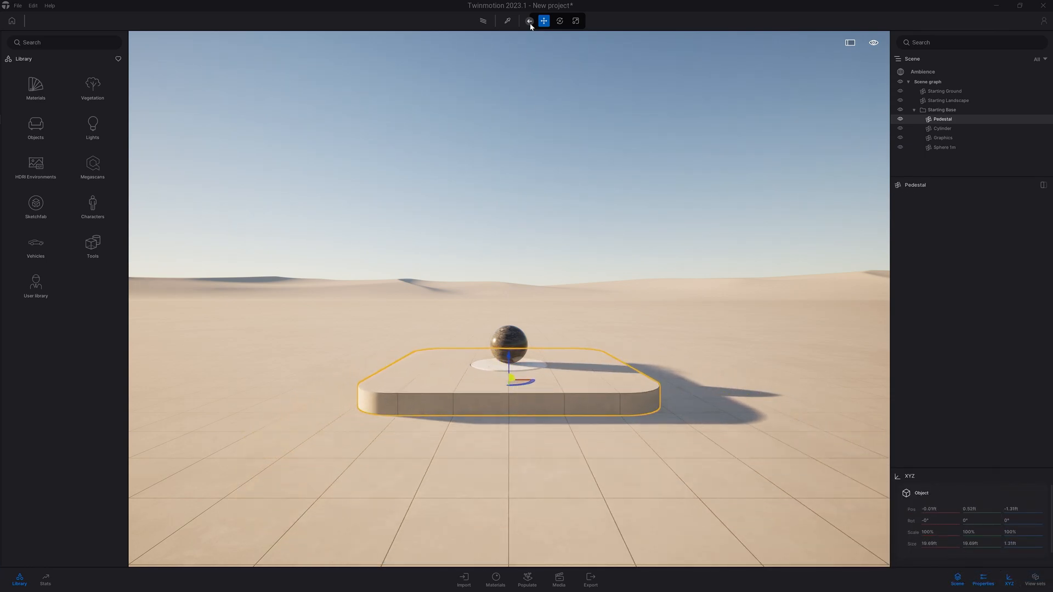
pyautogui.click(524, 21)
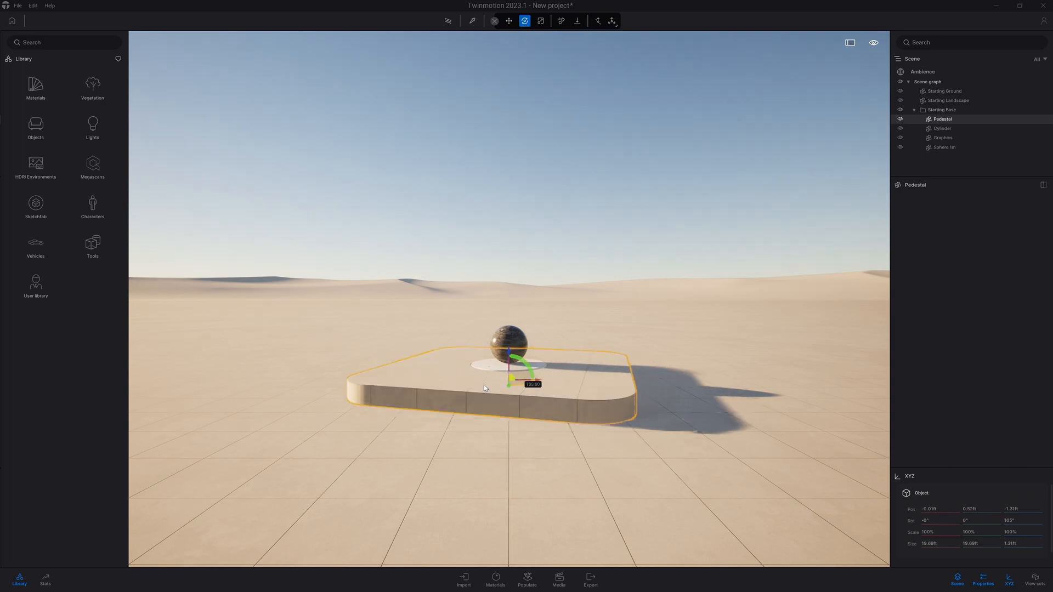
pyautogui.click(539, 20)
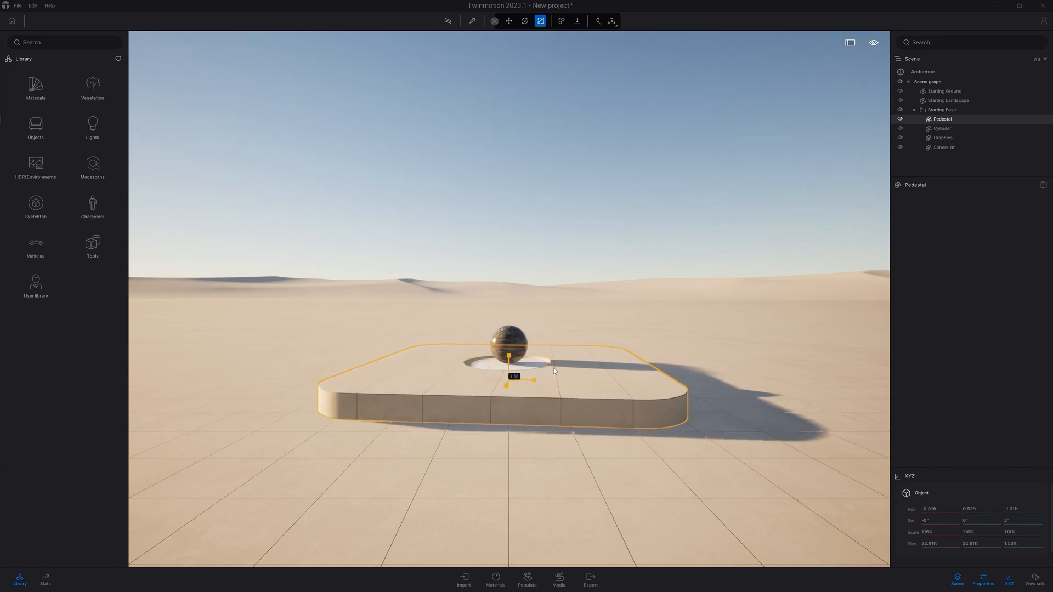
pyautogui.click(543, 20)
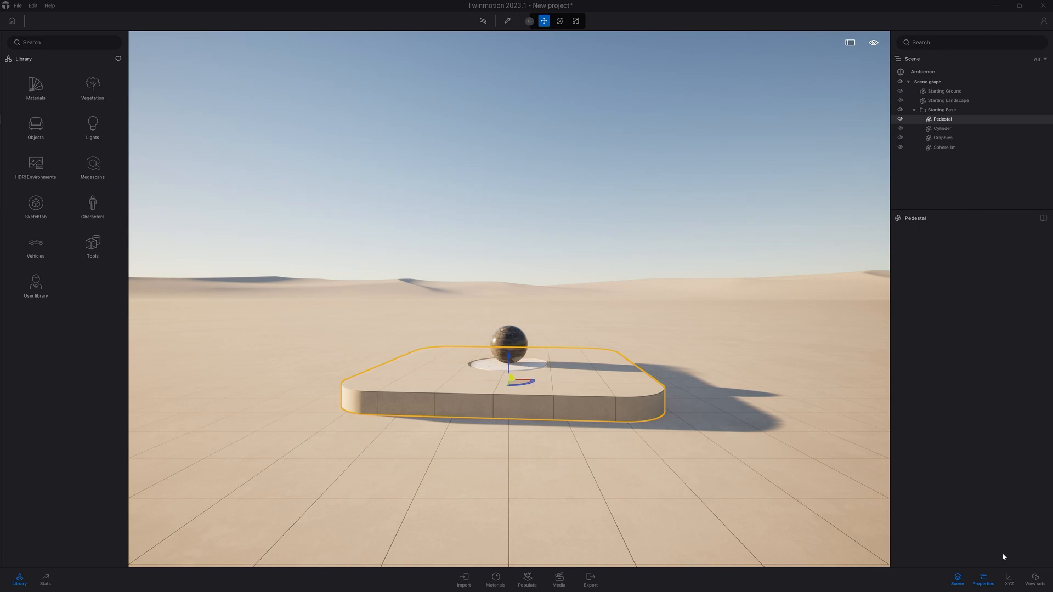
pyautogui.click(1035, 579)
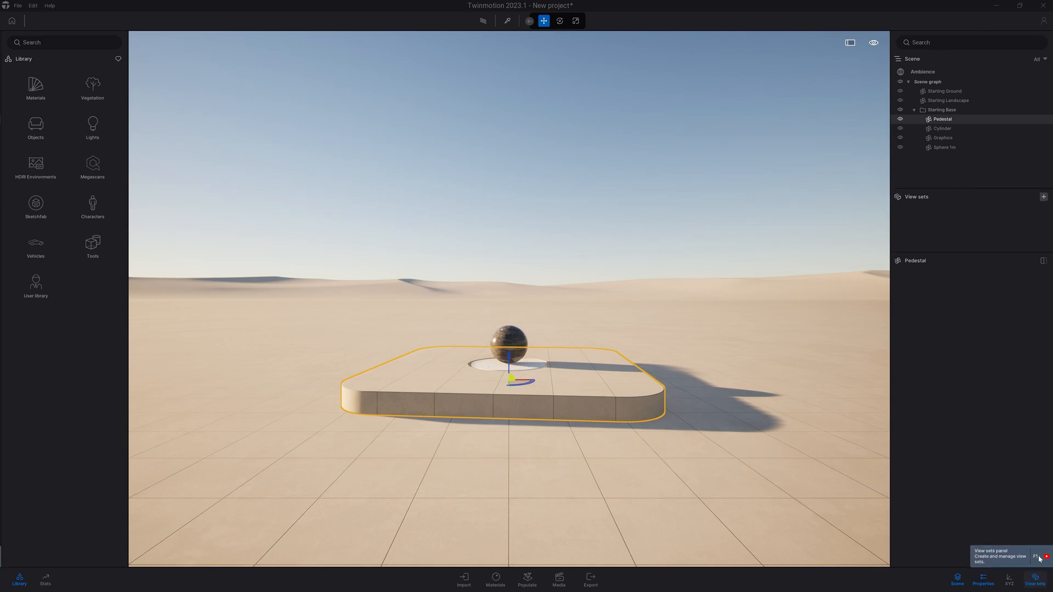
# Create a view set with the + button and deselect the Pedestal.
pyautogui.click(1043, 196)
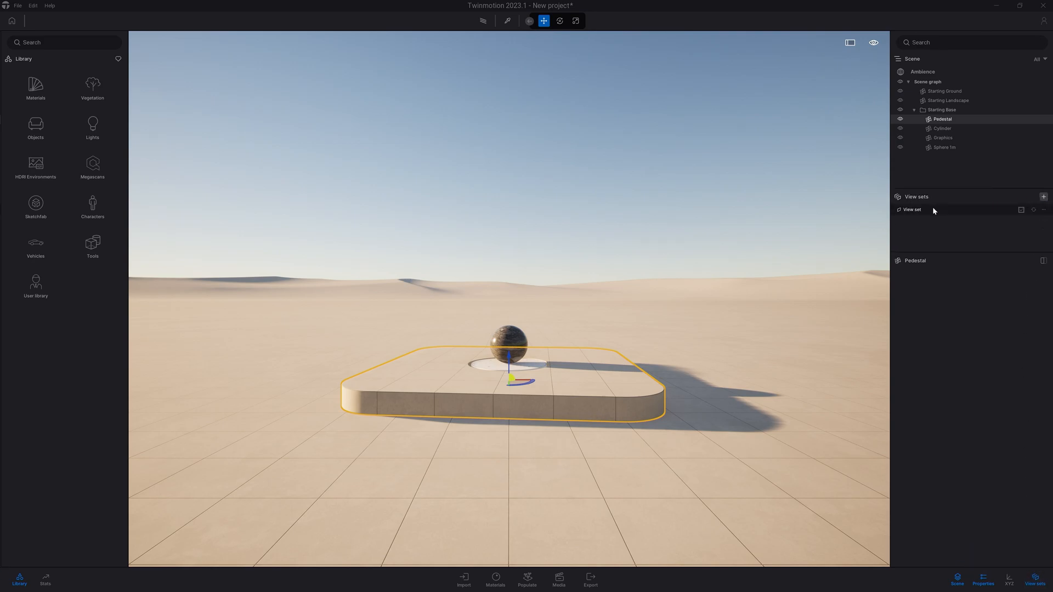
pyautogui.click(941, 128)
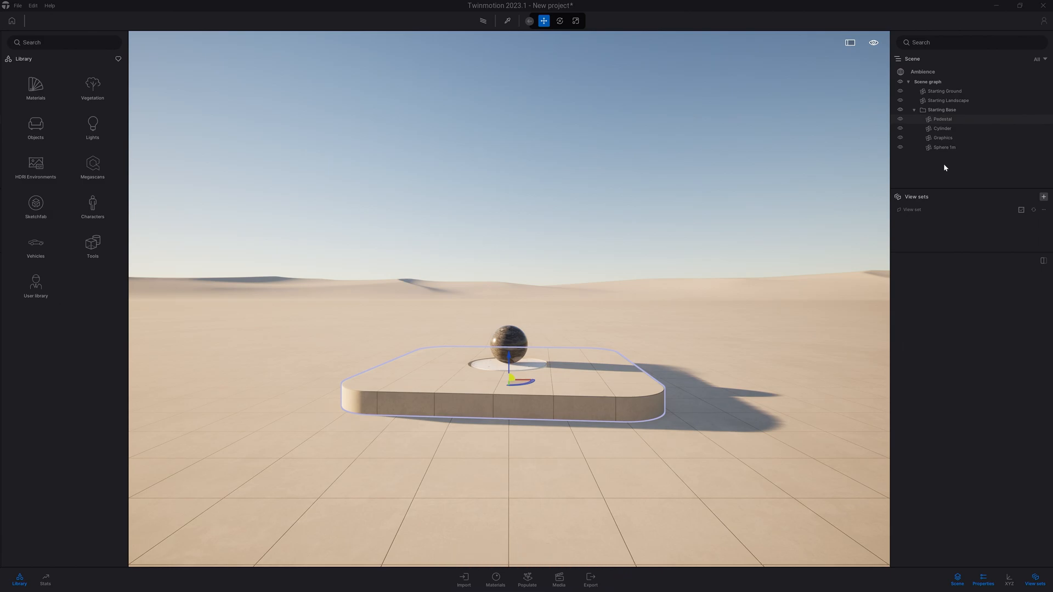
pyautogui.click(463, 579)
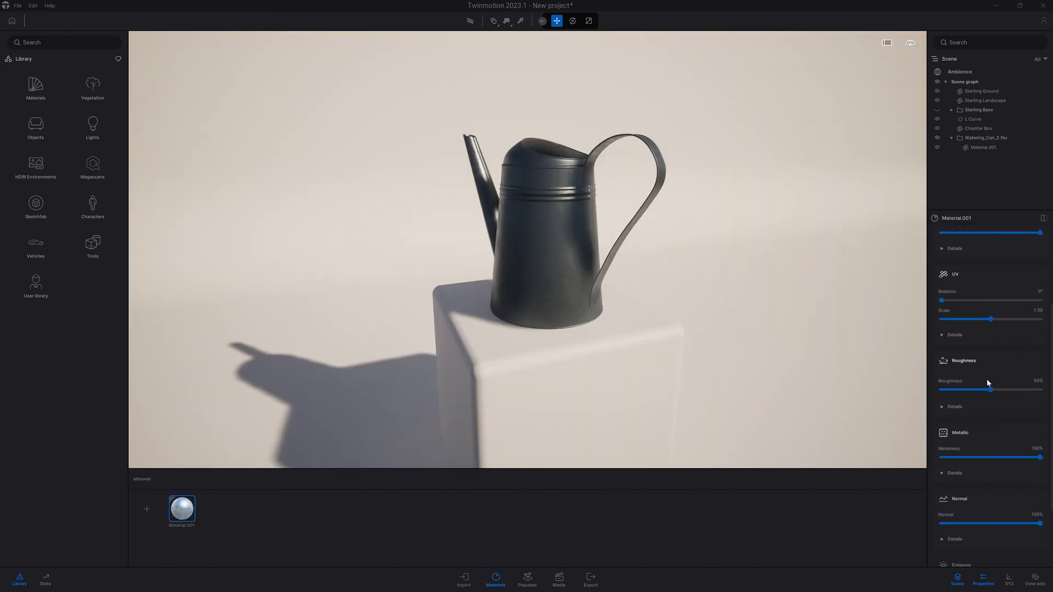
# Bring up the import choices for geometry, Direct Link, landscape and point cloud files.
pyautogui.click(463, 579)
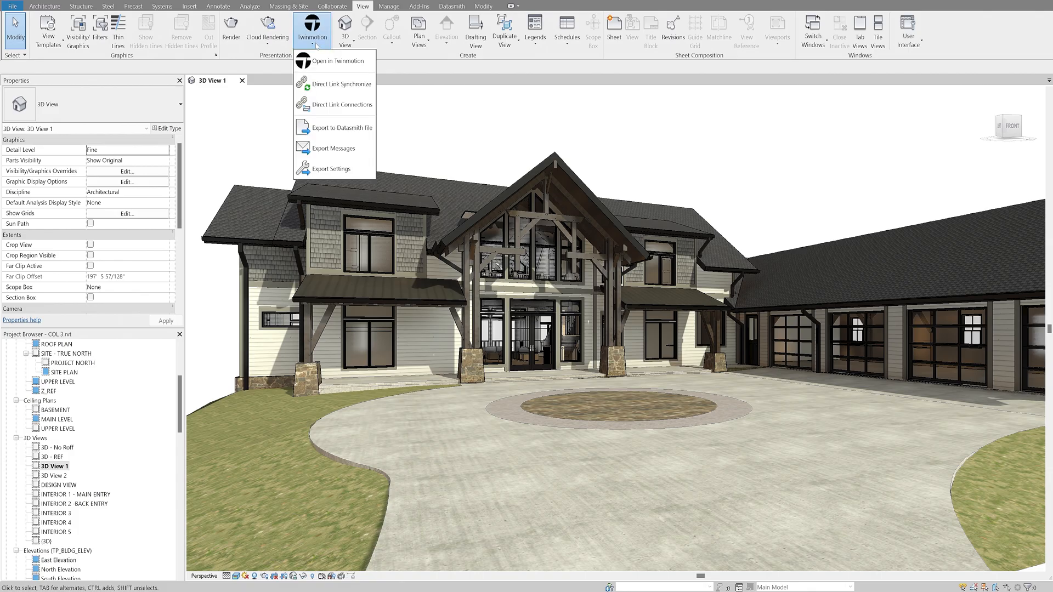
pyautogui.click(329, 61)
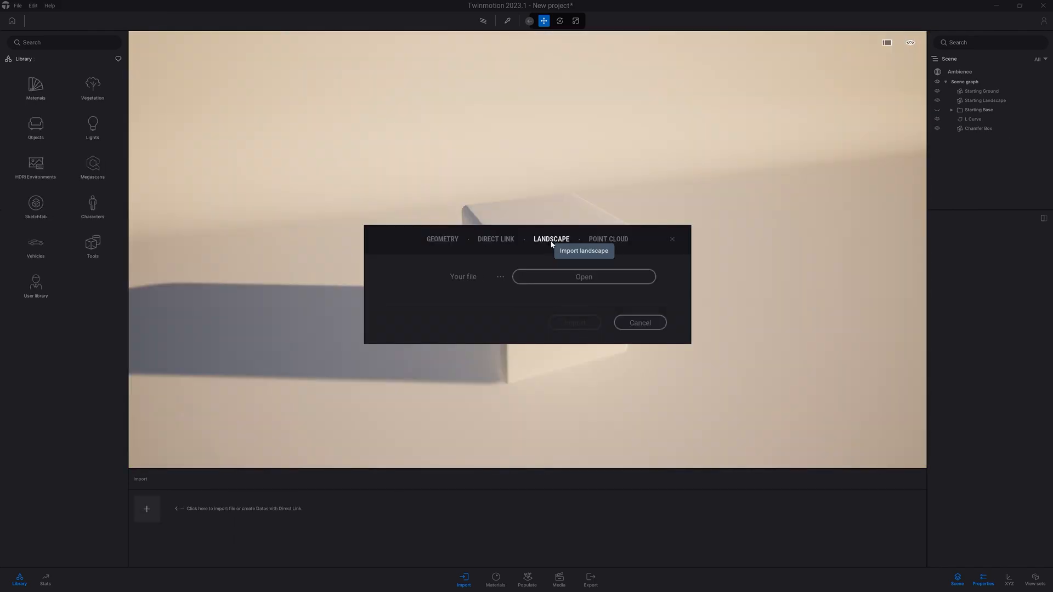
# Give the Pedestal a new brick-textured material and open that material's context options.
pyautogui.click(608, 239)
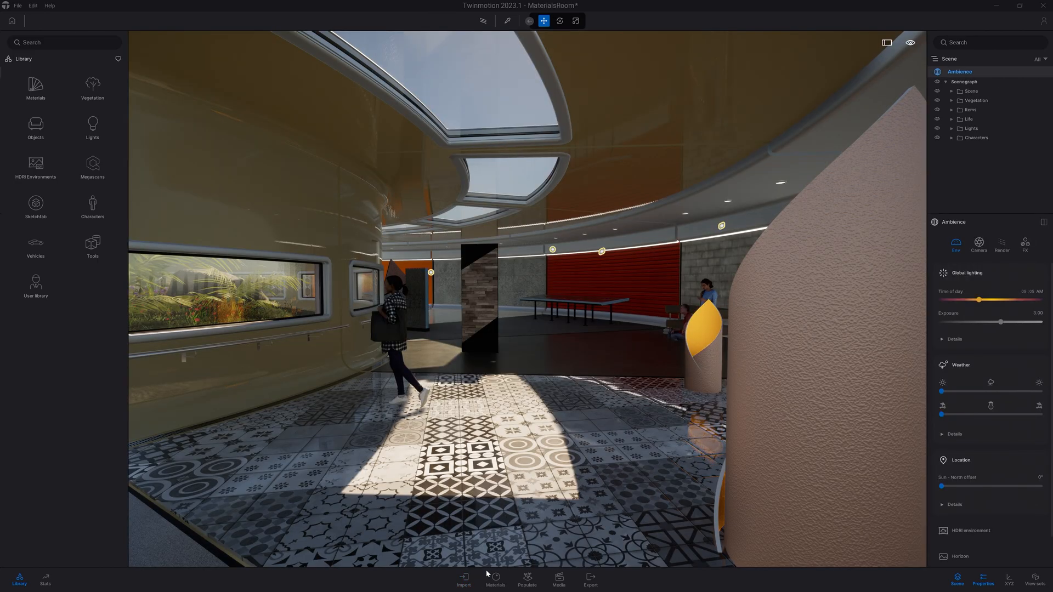
pyautogui.click(494, 579)
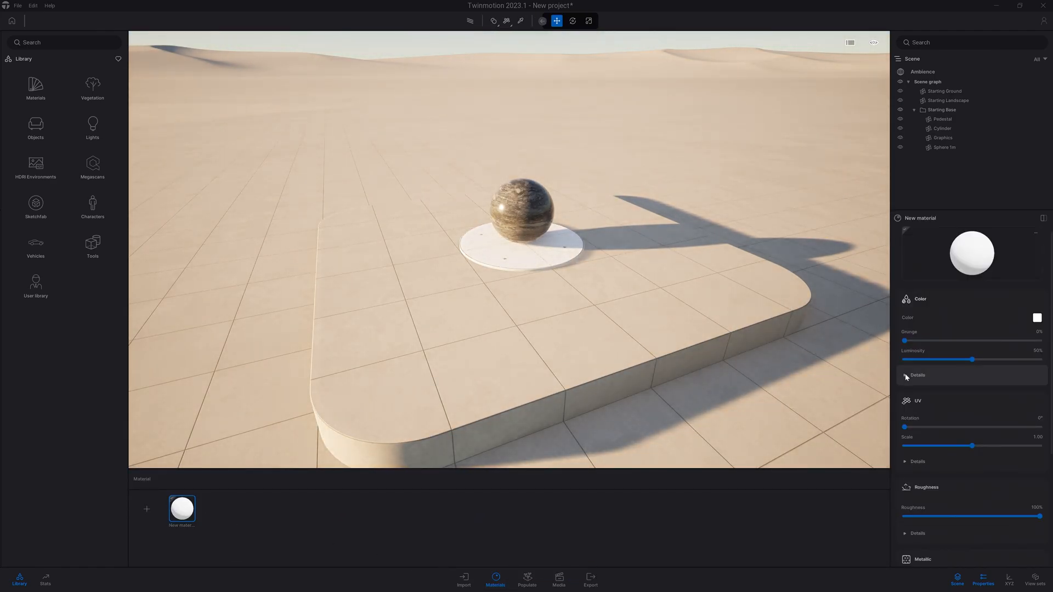
pyautogui.click(917, 374)
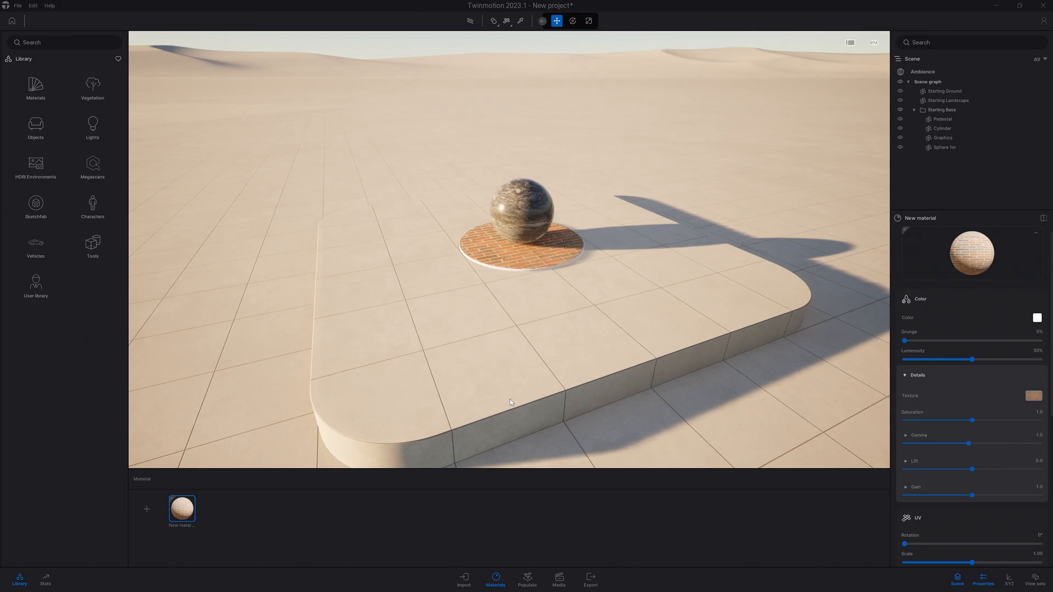
pyautogui.scroll(-3)
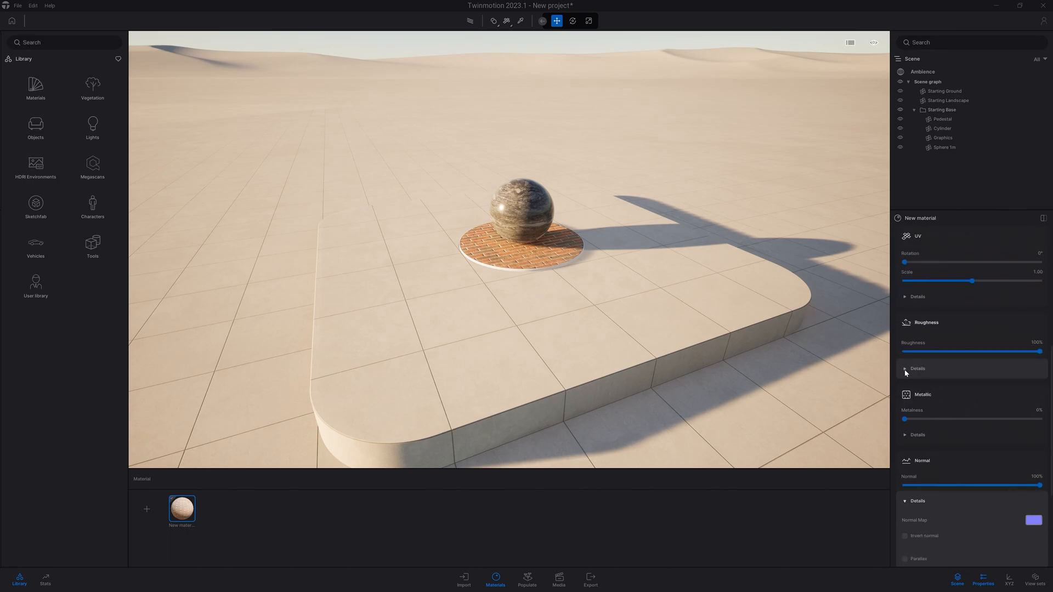
pyautogui.moveTo(826, 353)
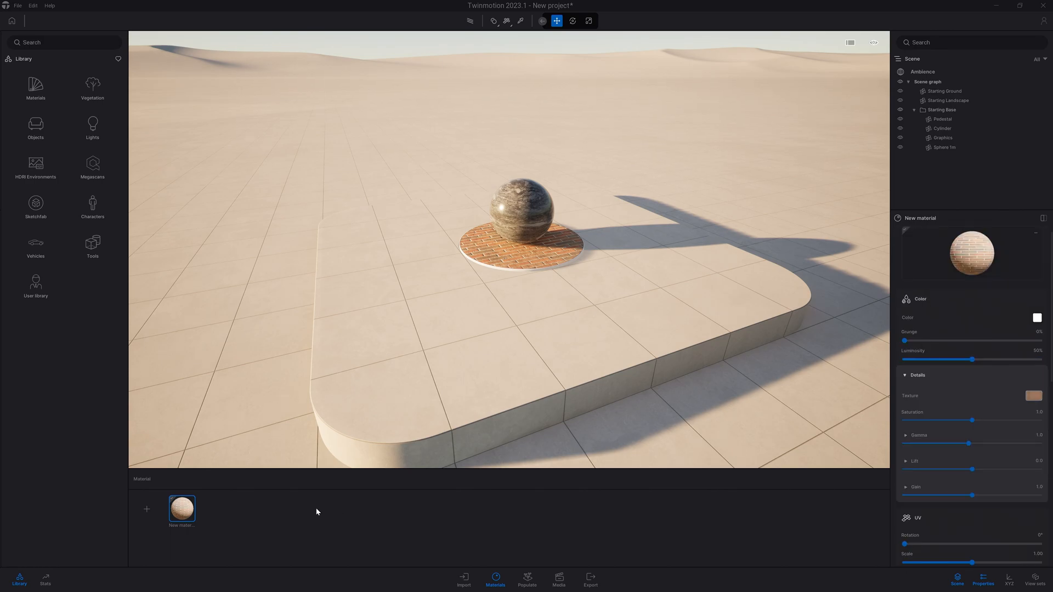
pyautogui.moveTo(183, 507)
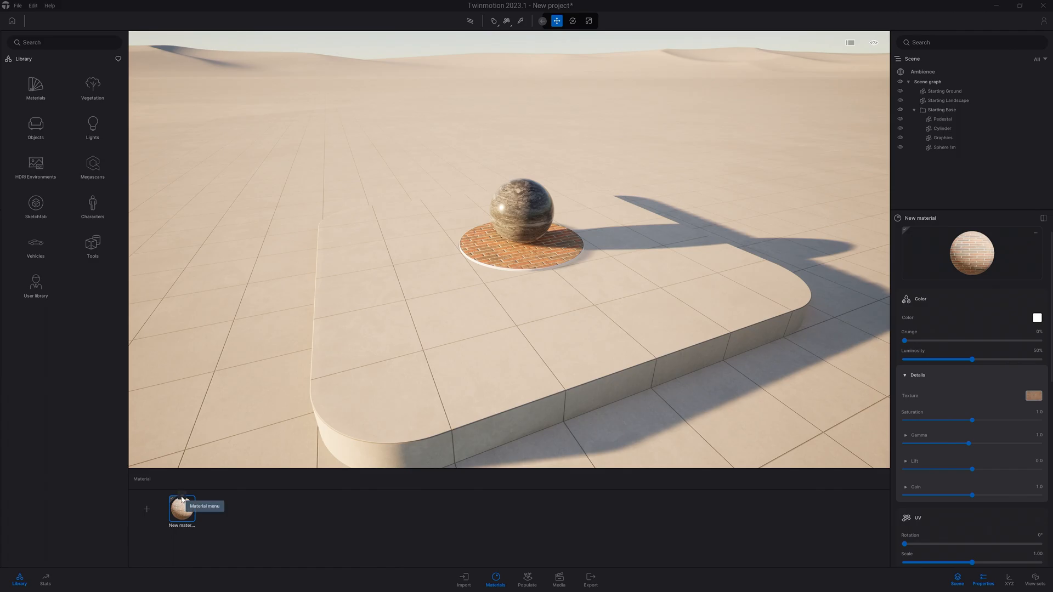
pyautogui.rightClick(181, 510)
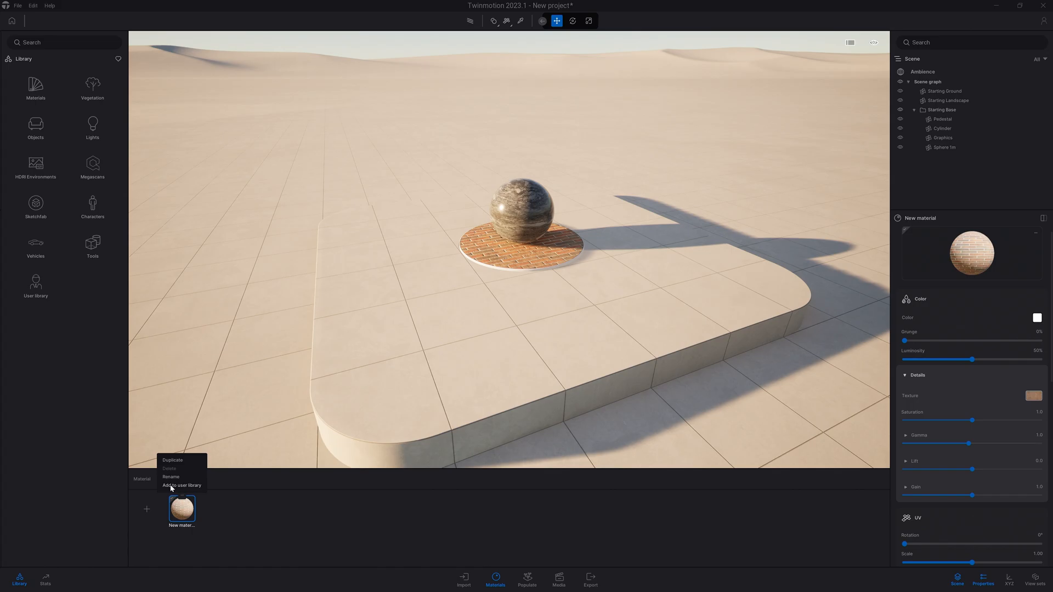
# Add the material to the user library, then paint clovers and large rocks onto the pedestal.
pyautogui.click(526, 579)
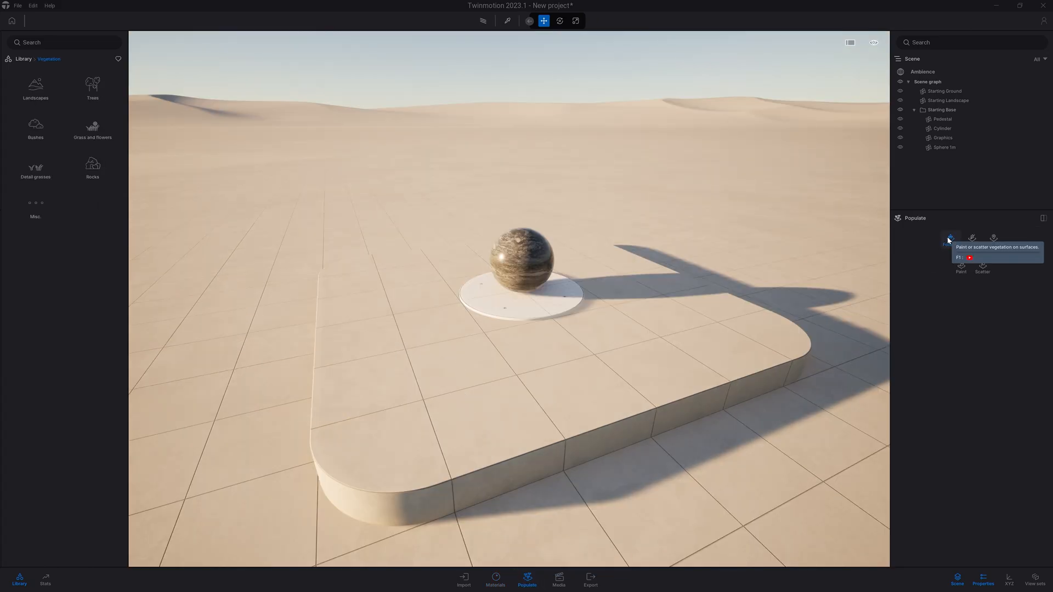
pyautogui.click(949, 240)
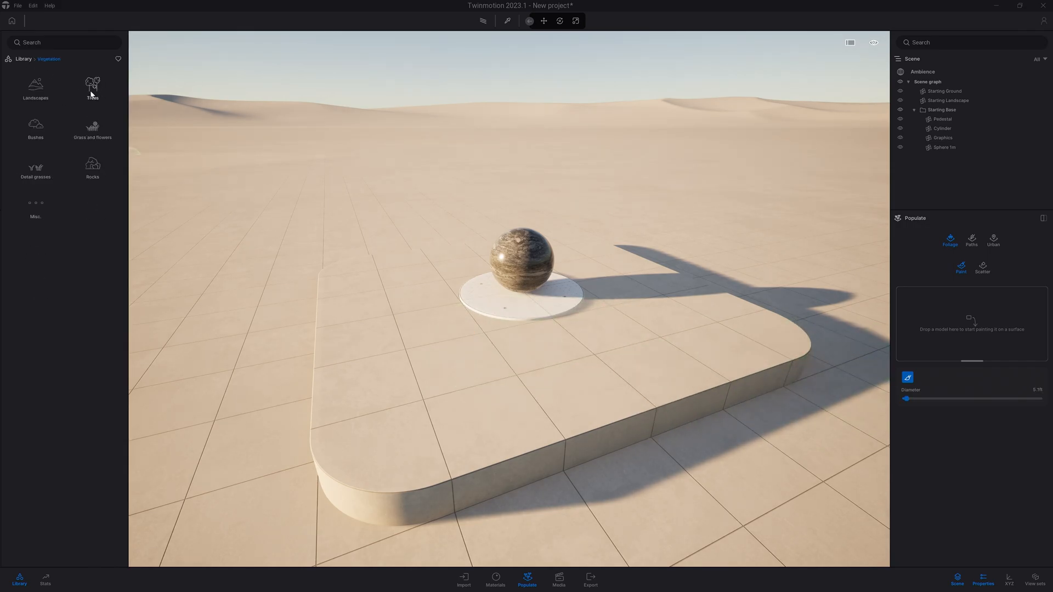
pyautogui.click(92, 128)
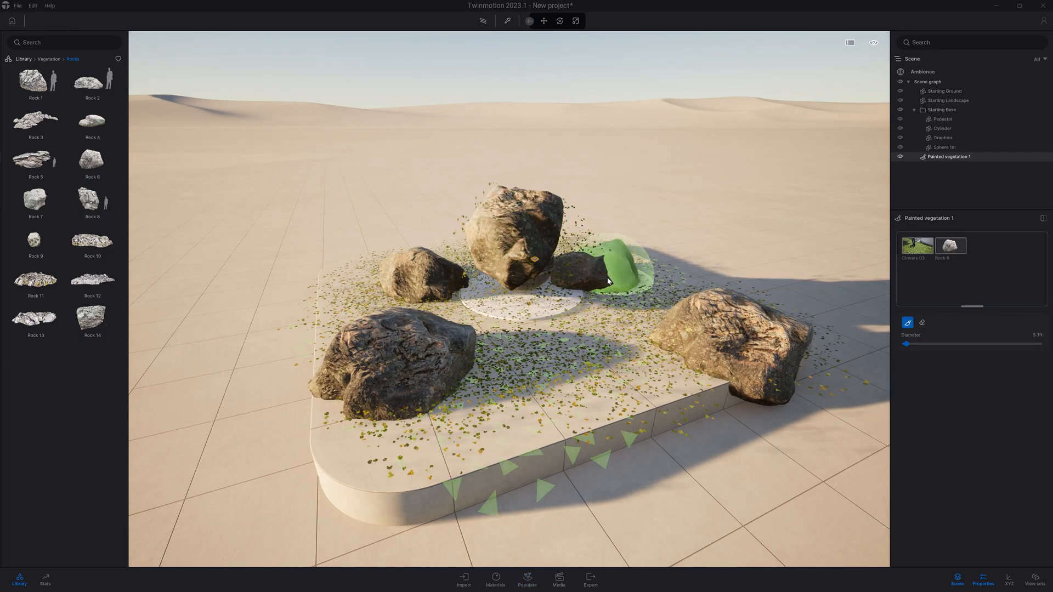
pyautogui.click(949, 245)
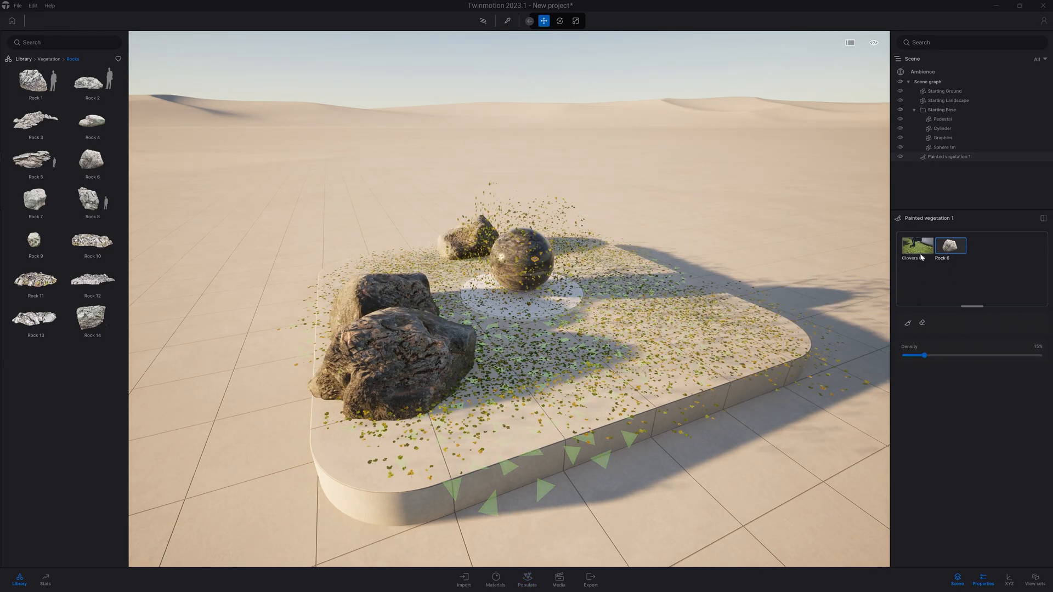
pyautogui.click(526, 579)
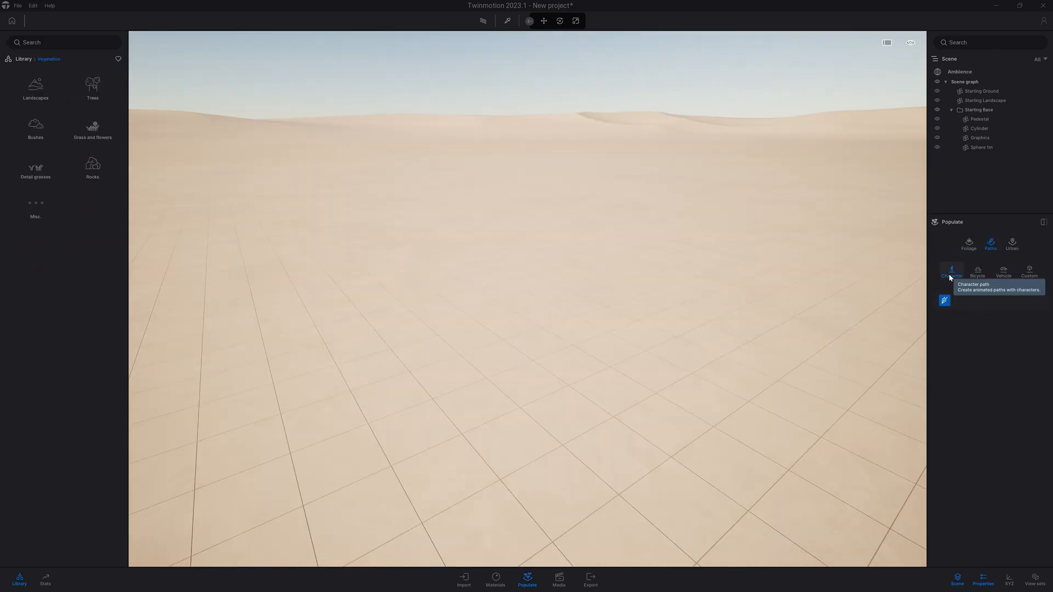
# Frame a map area under Populate > Urban and download and place its buildings.
pyautogui.click(951, 271)
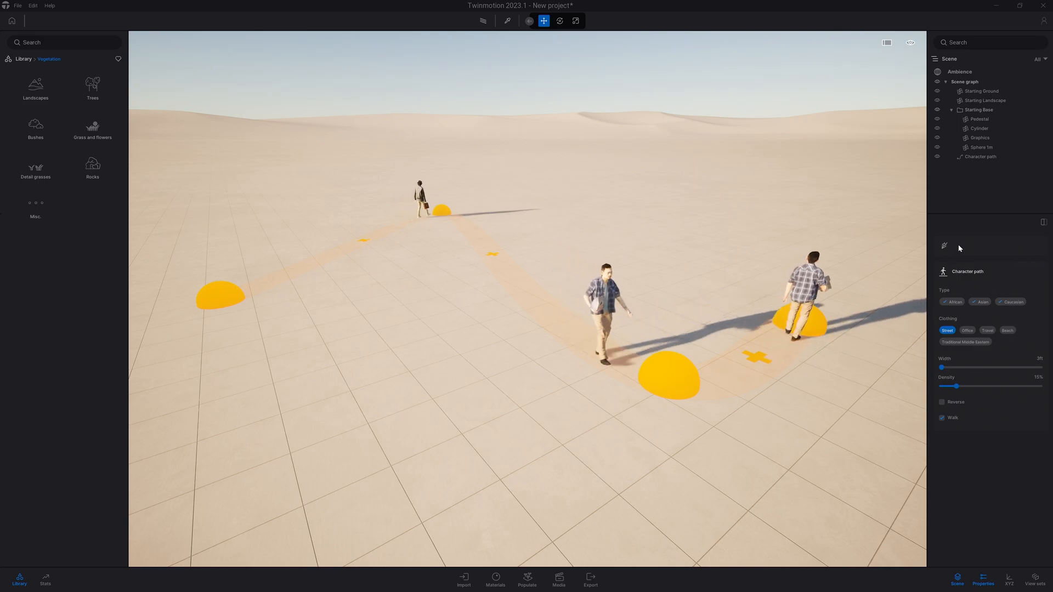
pyautogui.click(987, 351)
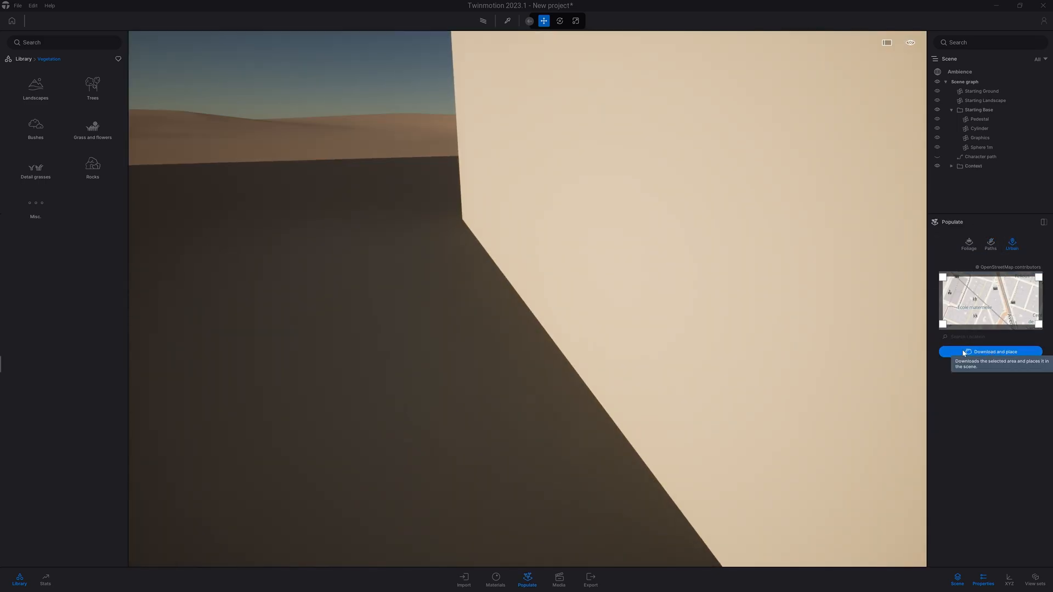
pyautogui.click(991, 350)
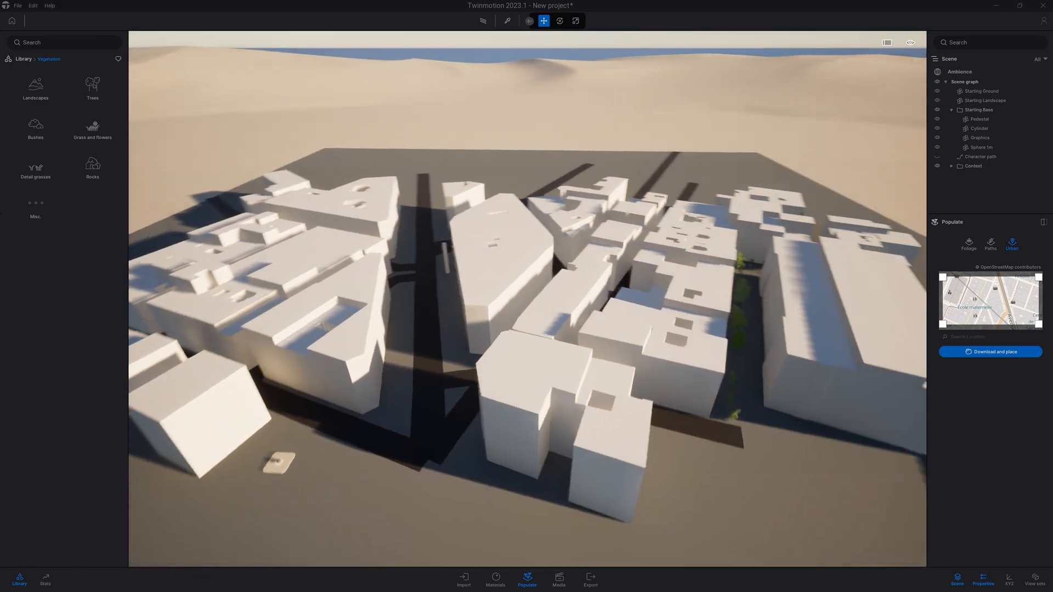
pyautogui.click(92, 167)
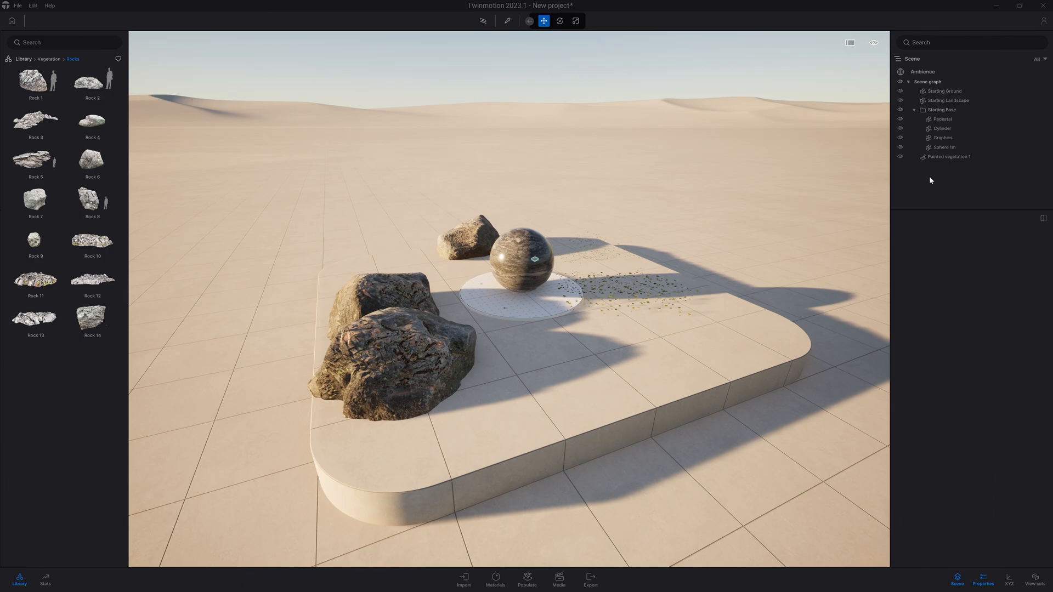
# Select Painted vegetation 1 in the Scene graph and hide it with its eye icon.
pyautogui.click(949, 156)
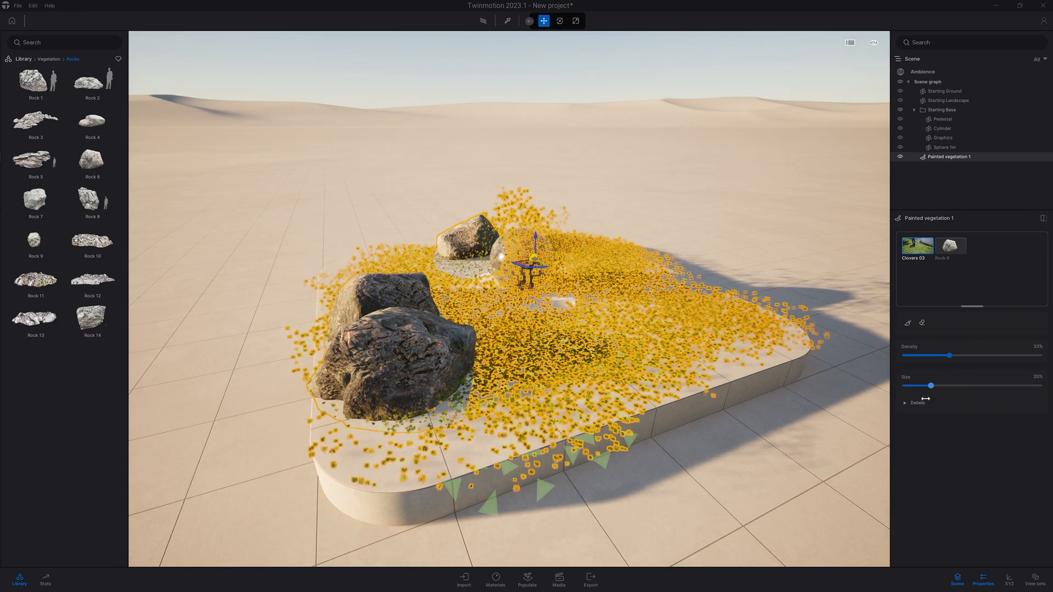
pyautogui.click(917, 403)
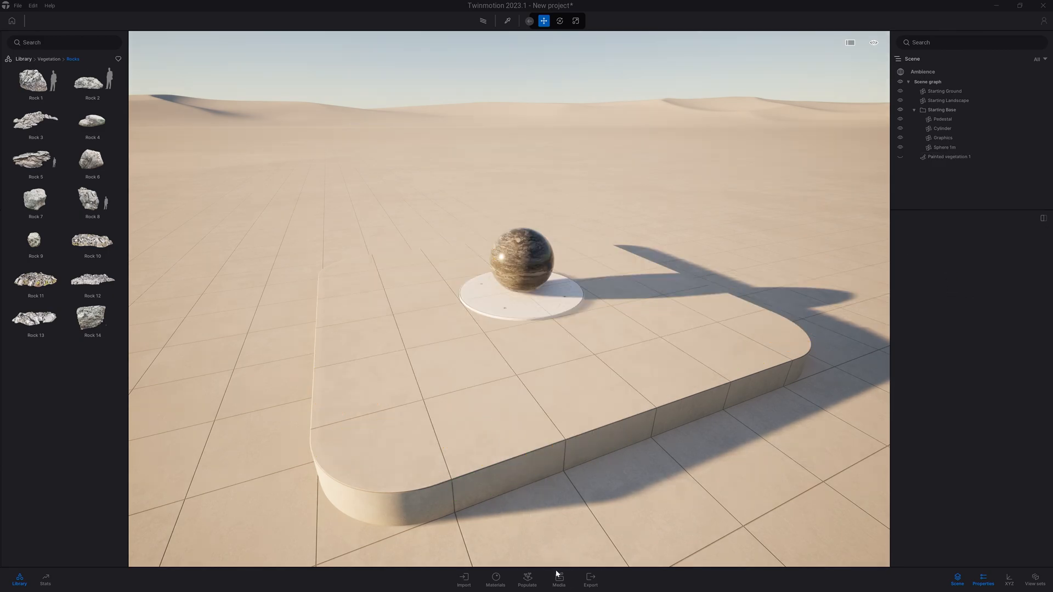
# Open the Media area, browse the media types, and return to the Image category.
pyautogui.click(558, 579)
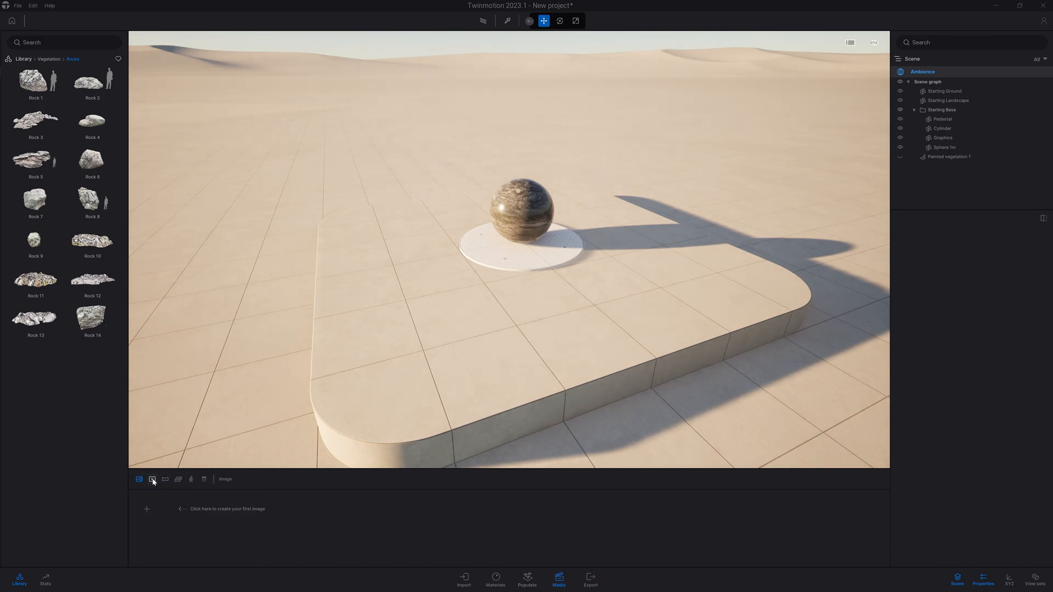
pyautogui.moveTo(164, 479)
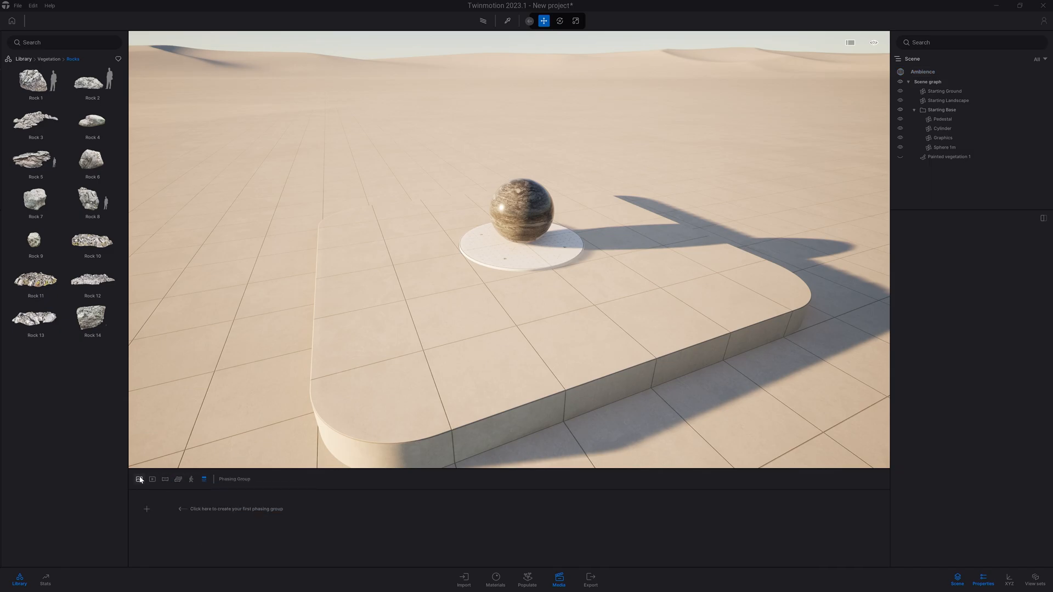
pyautogui.click(139, 478)
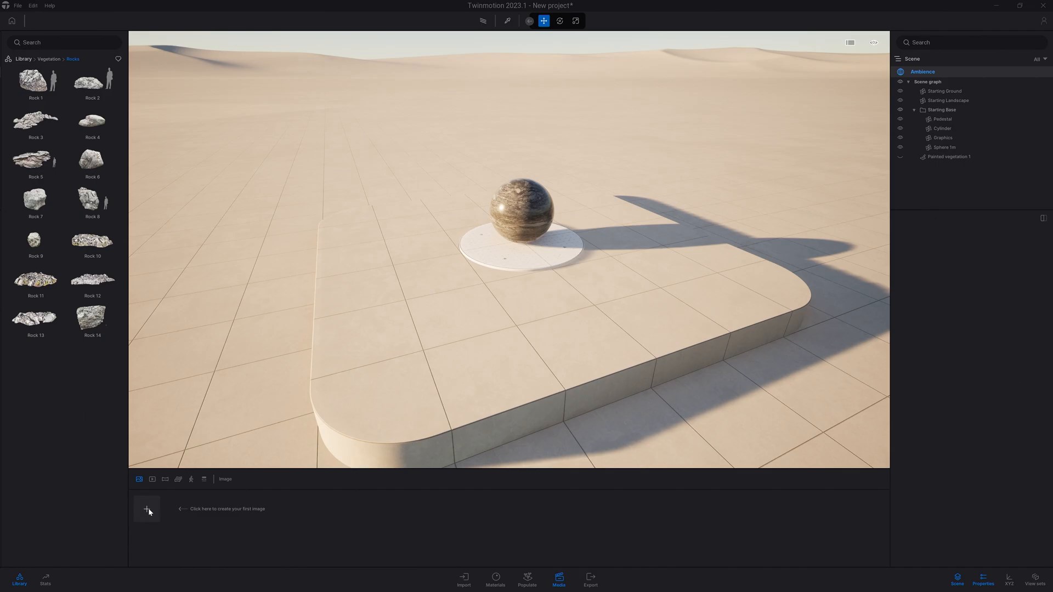
# Create Image1 with 4K UHD output and a later time of day.
pyautogui.click(147, 509)
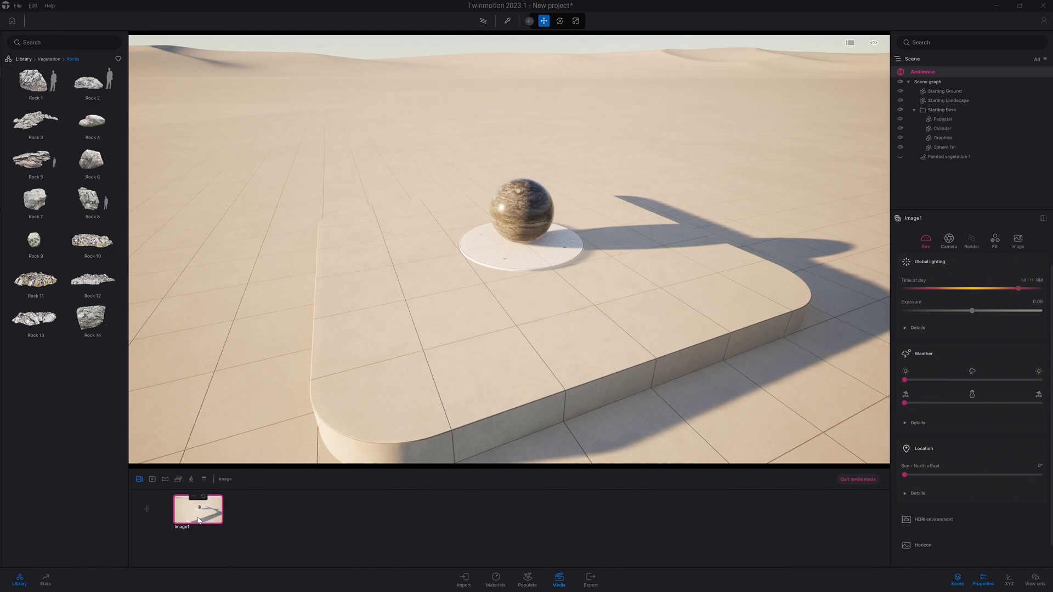
pyautogui.moveTo(743, 377)
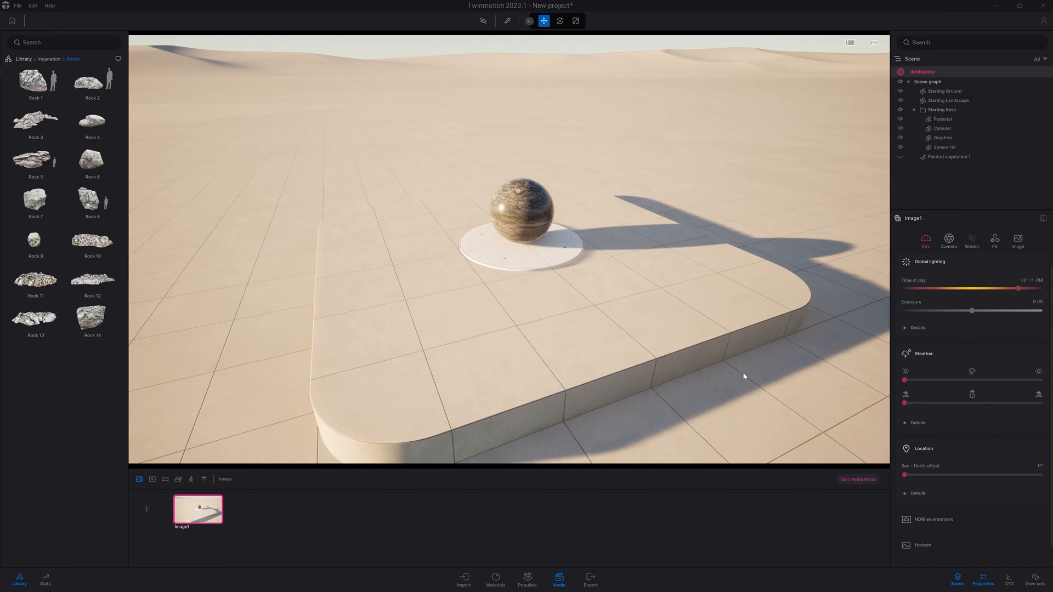
pyautogui.moveTo(1017, 238)
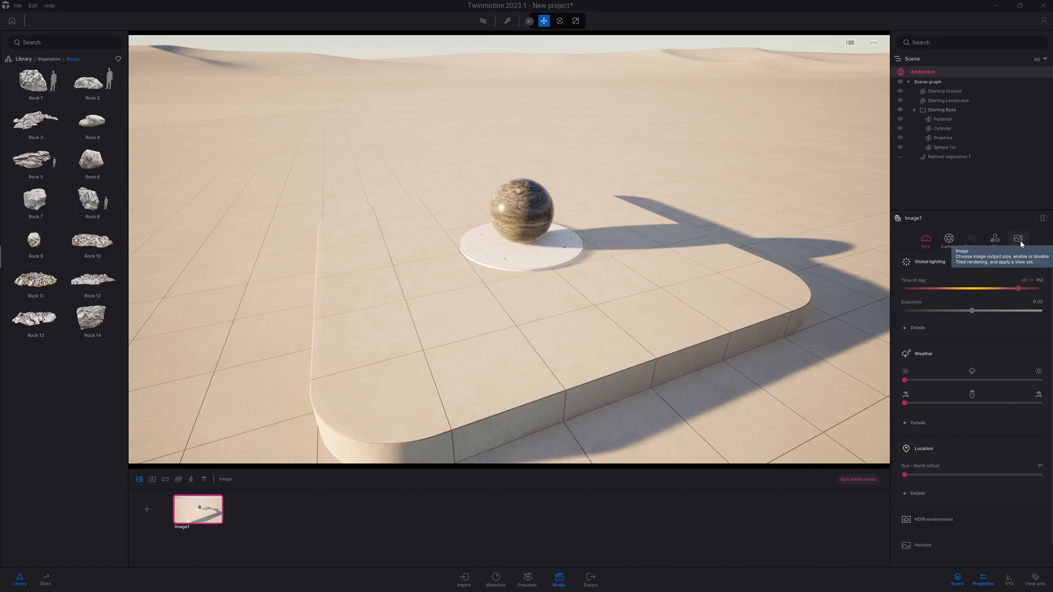
pyautogui.click(1017, 240)
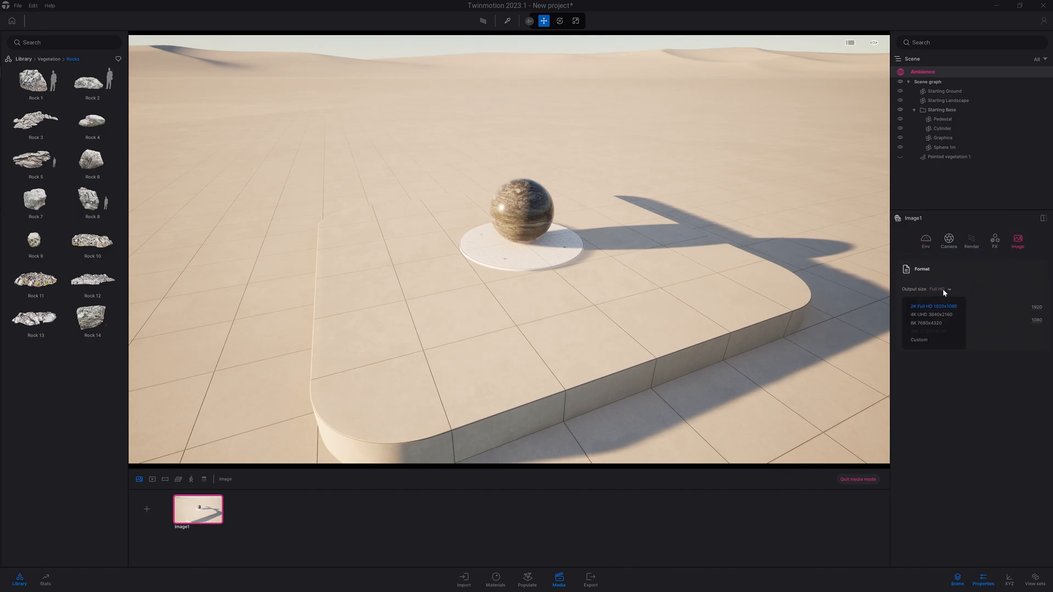
pyautogui.click(930, 314)
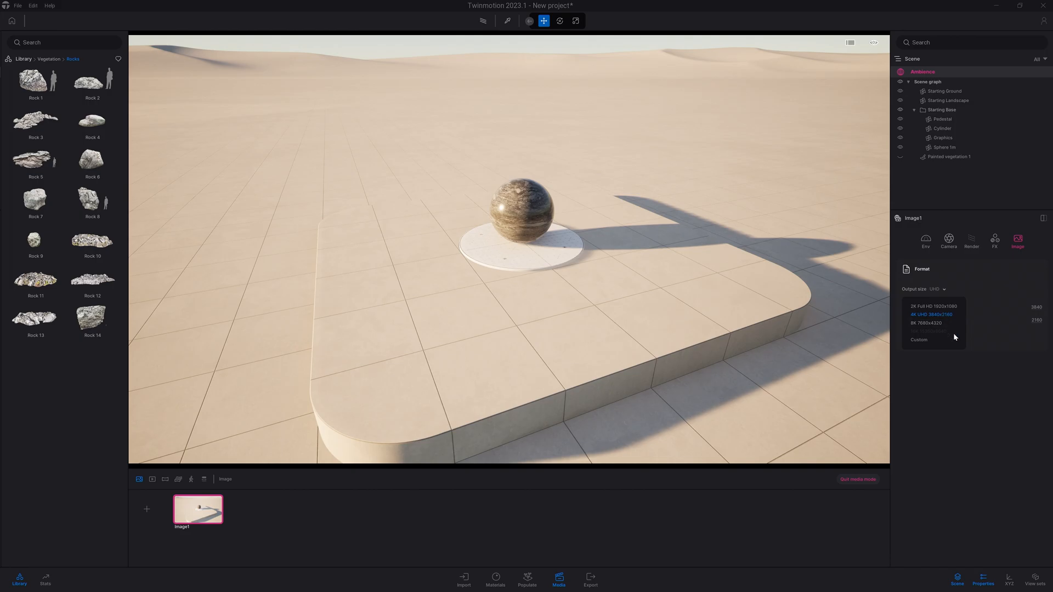
pyautogui.click(948, 240)
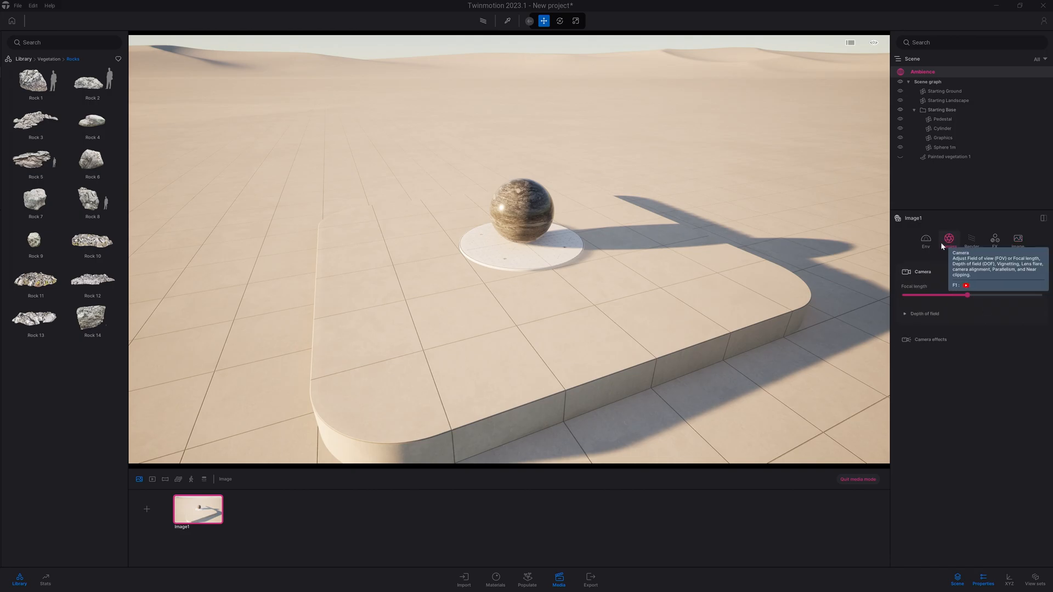
pyautogui.click(925, 239)
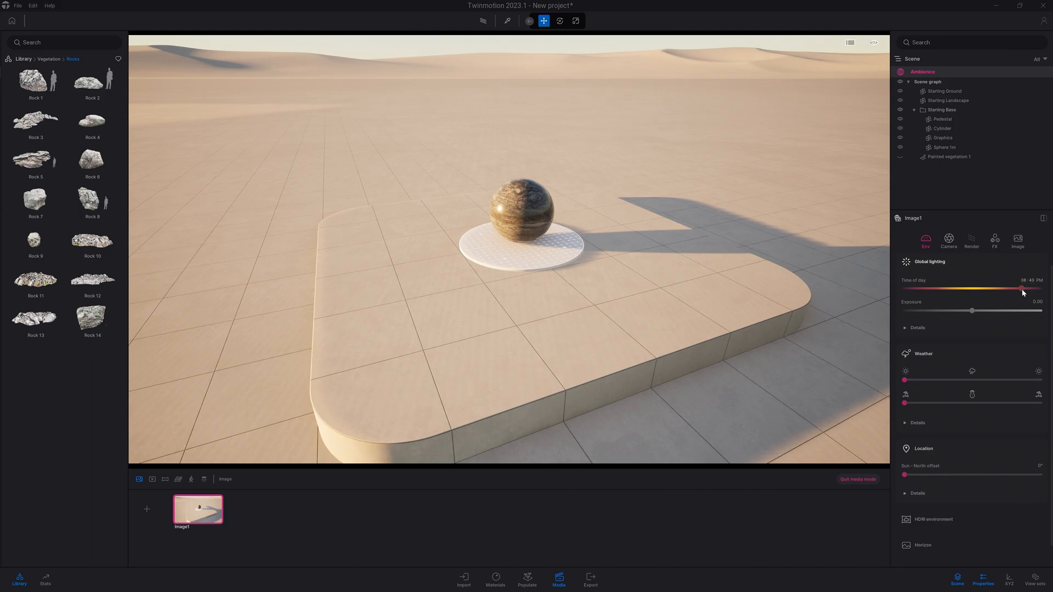
# Build the two-shot Video1, play it back, and exit media mode.
pyautogui.click(152, 479)
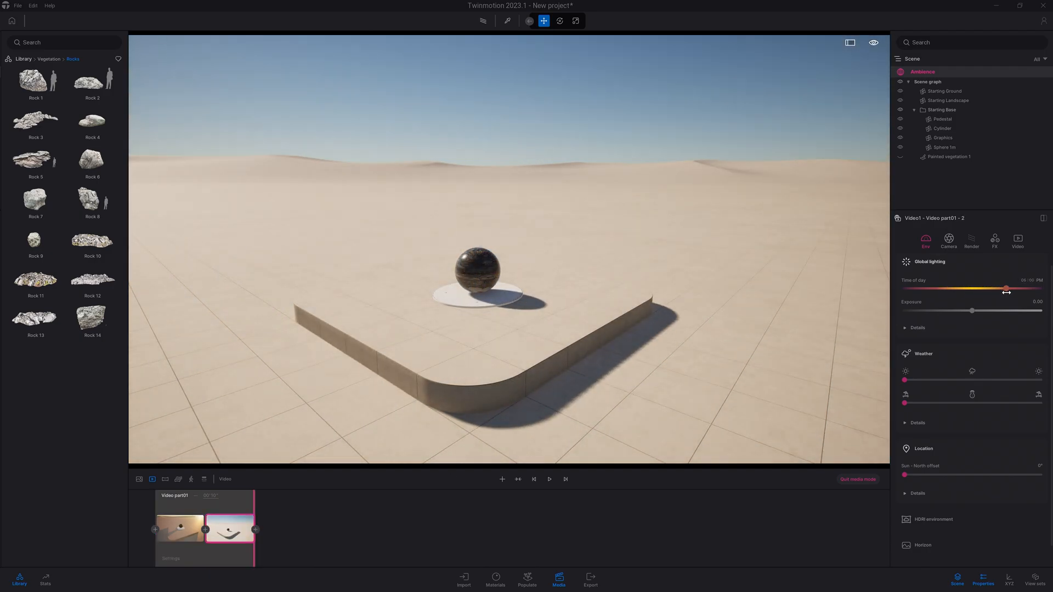
pyautogui.click(550, 479)
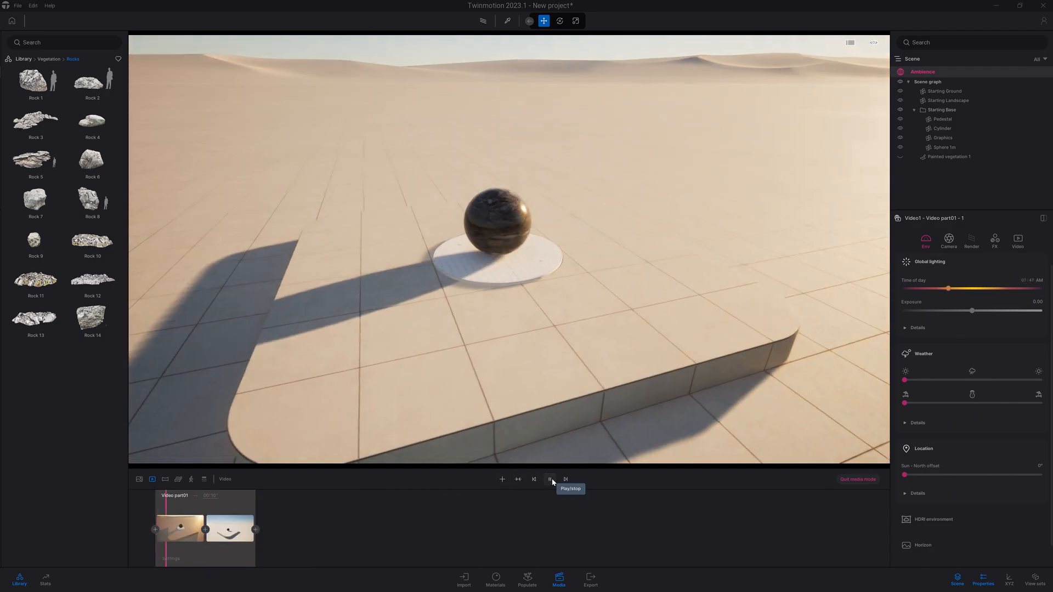
pyautogui.click(550, 479)
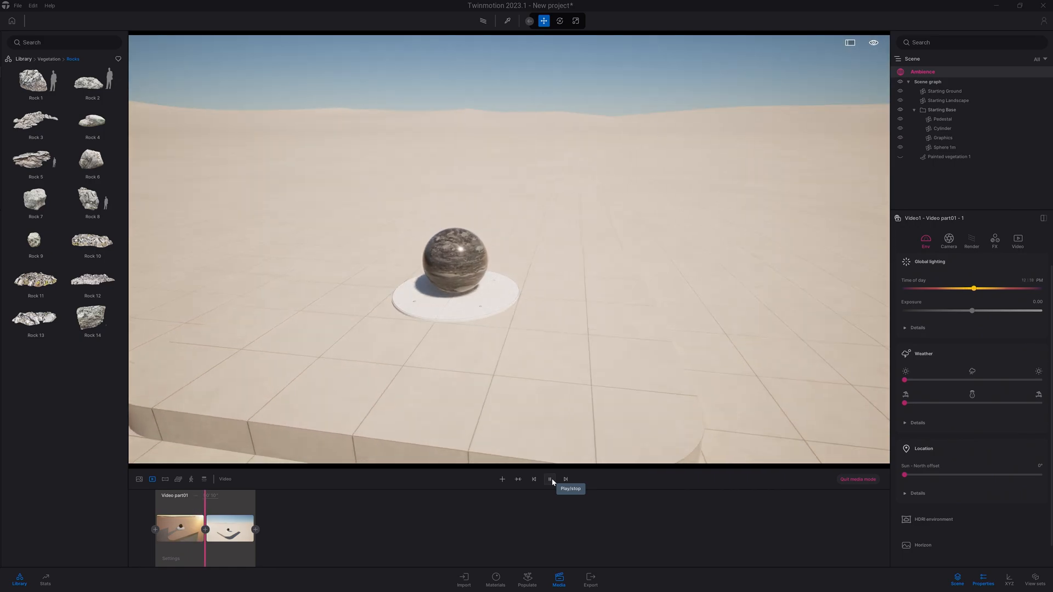
pyautogui.click(550, 480)
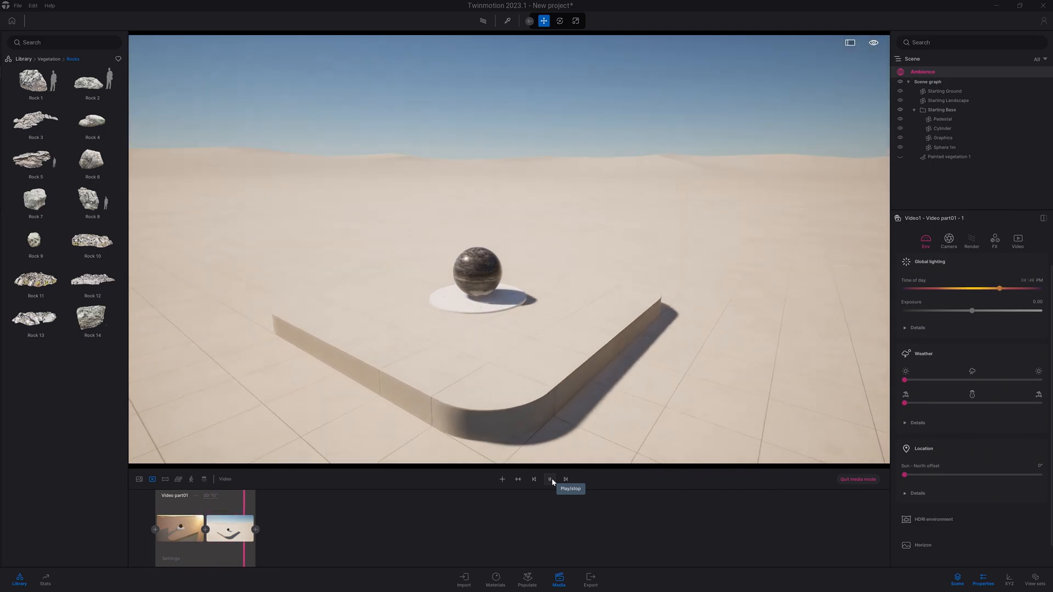
pyautogui.click(857, 479)
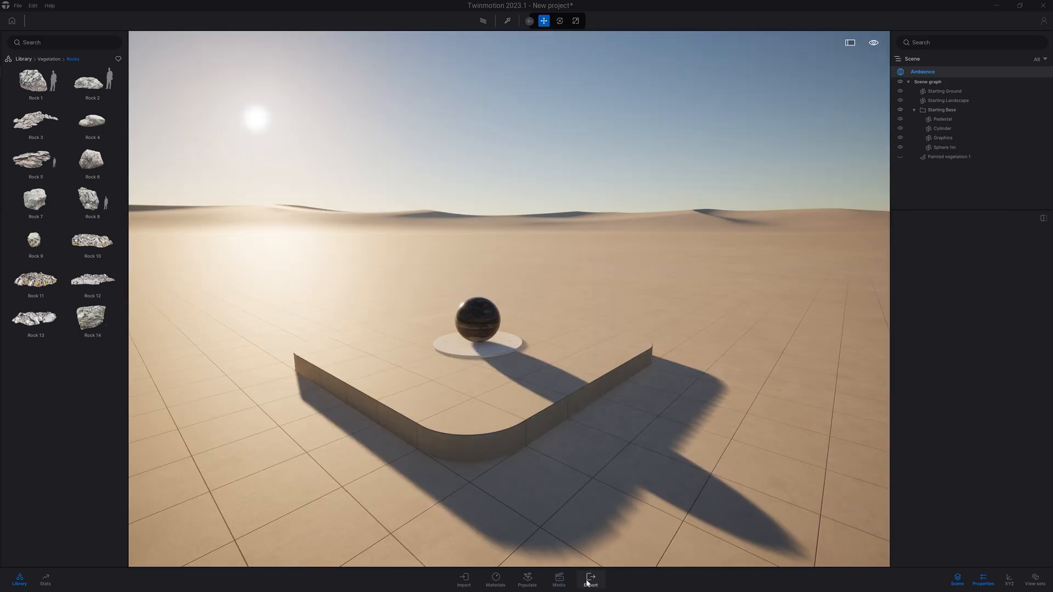
# Add an image to the Local export queue and change its file format.
pyautogui.click(589, 579)
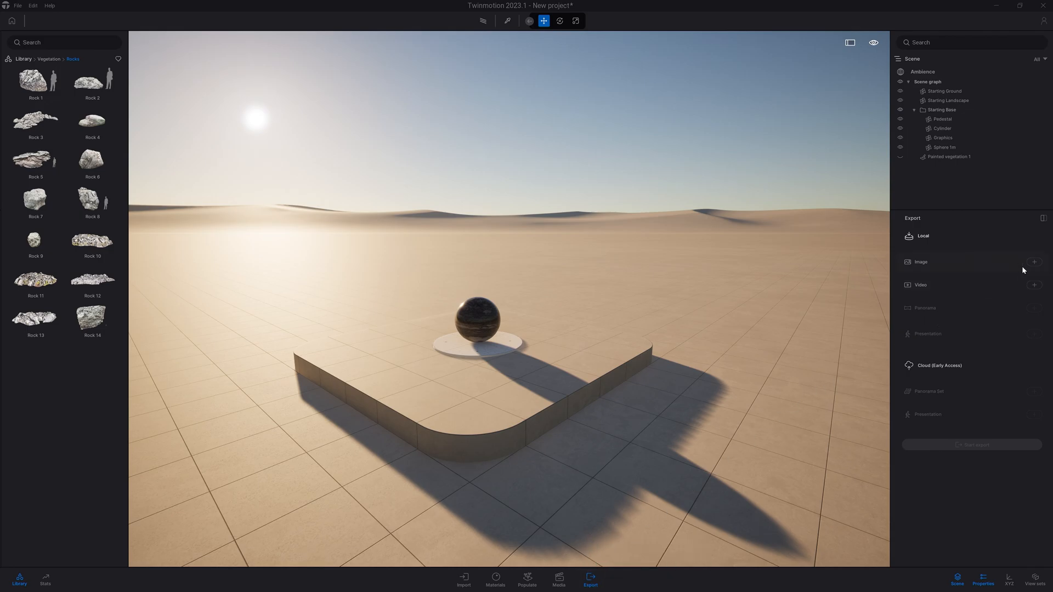
pyautogui.click(1034, 262)
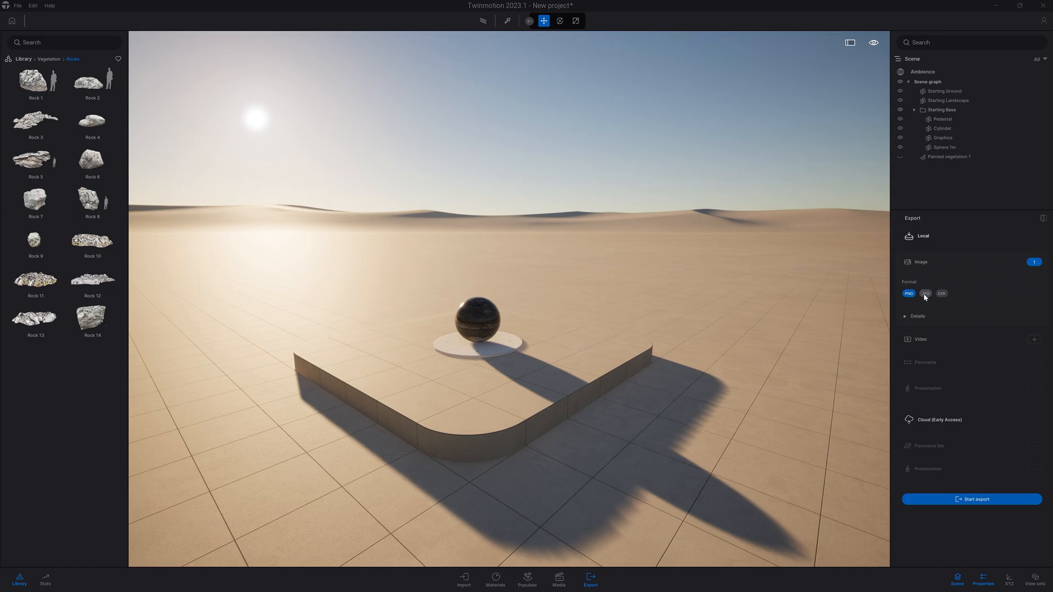
pyautogui.click(904, 317)
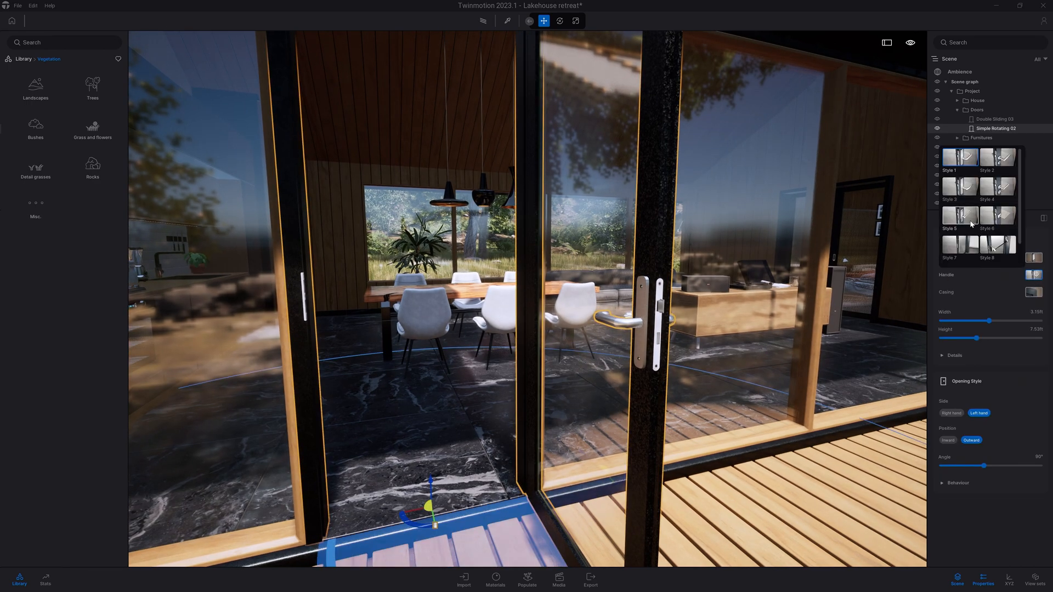
# Switch the Simple Rotating 02 door's handle to Style 8, a long push bar.
pyautogui.click(997, 244)
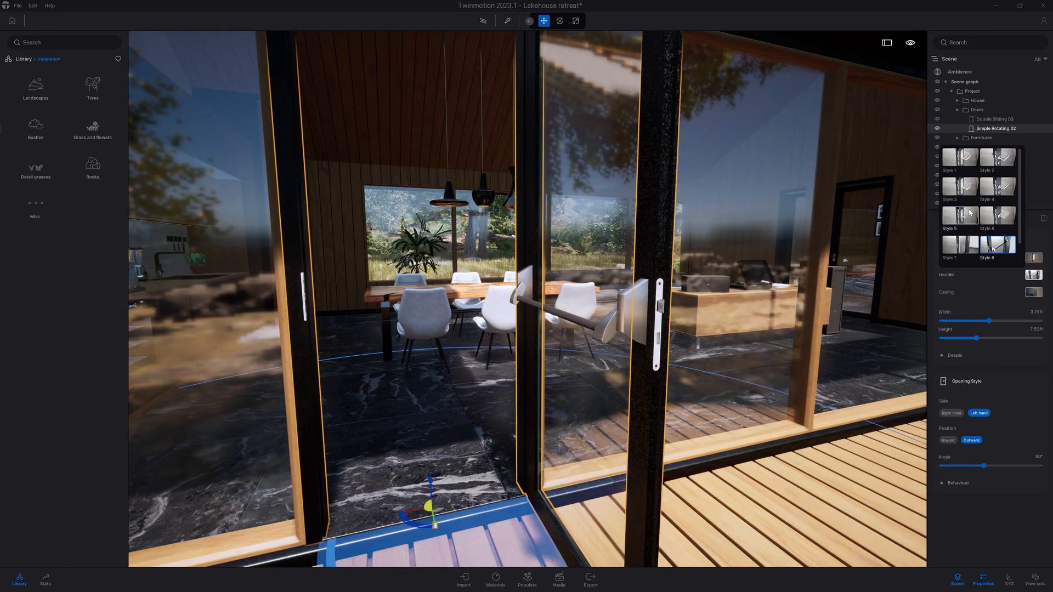